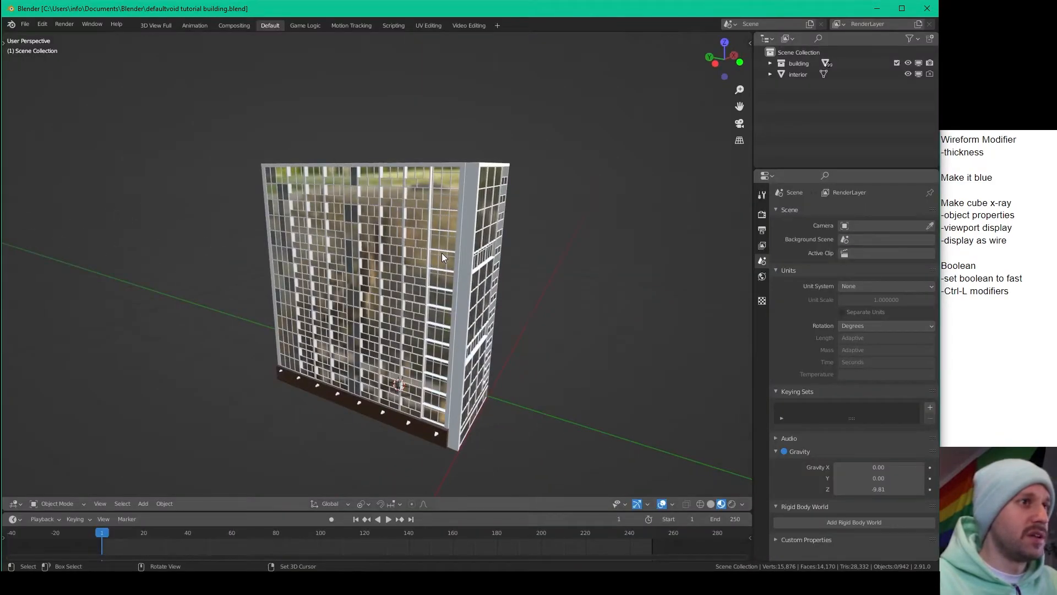
- Hide the textured building in the Outliner so only the interior floors and columns show
left_click_drag(444, 258, 411, 230)
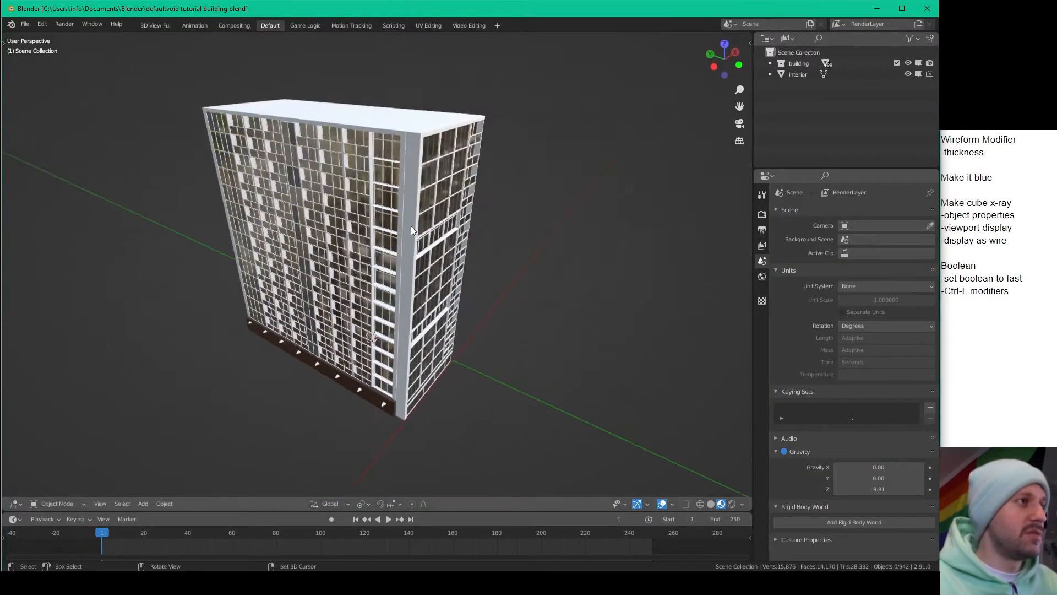
left_click(799, 63)
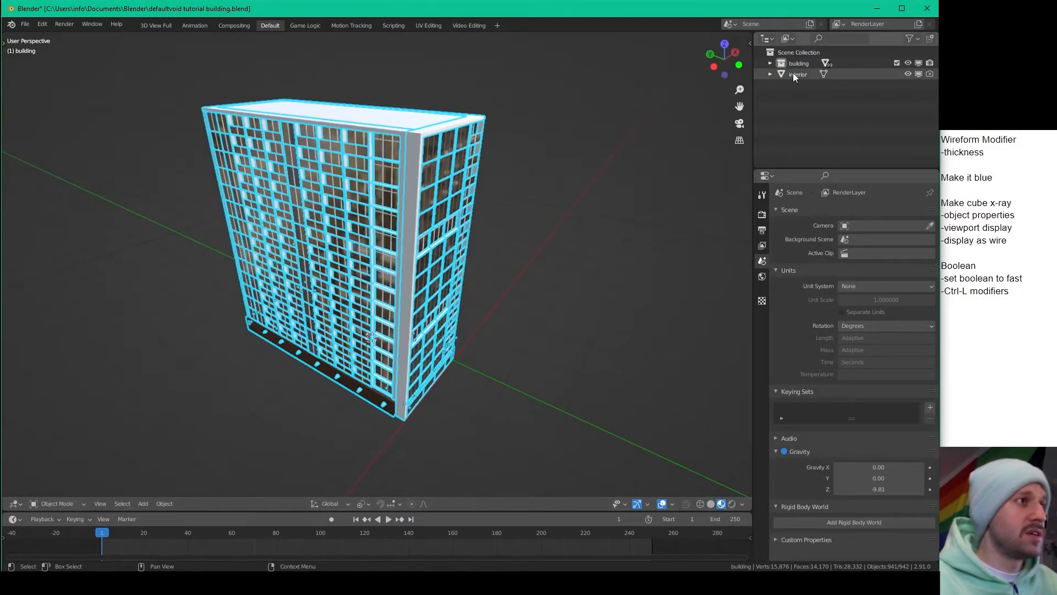
left_click(798, 74)
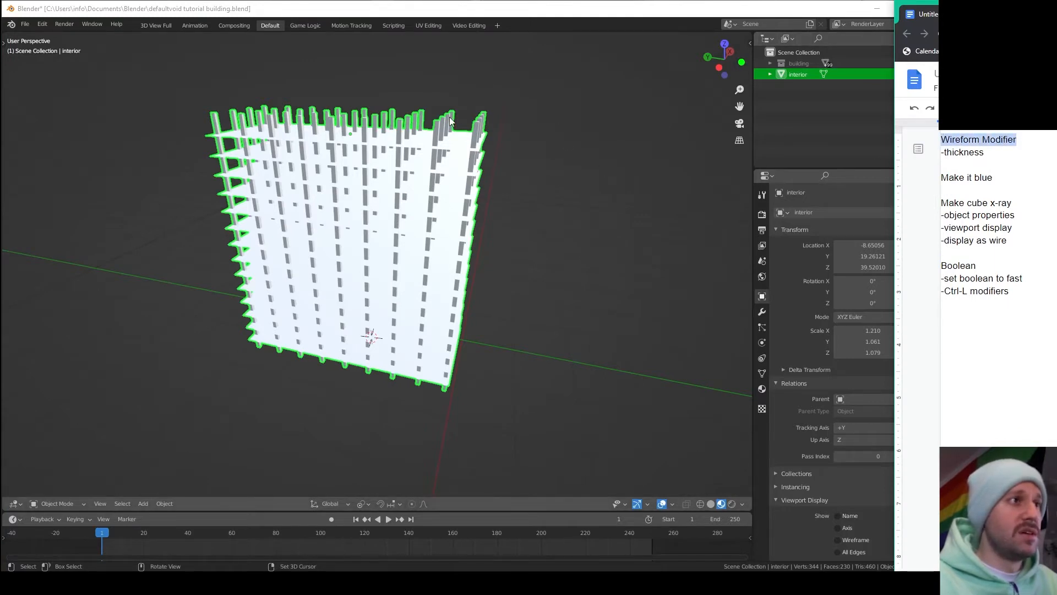
mouse_move(416, 103)
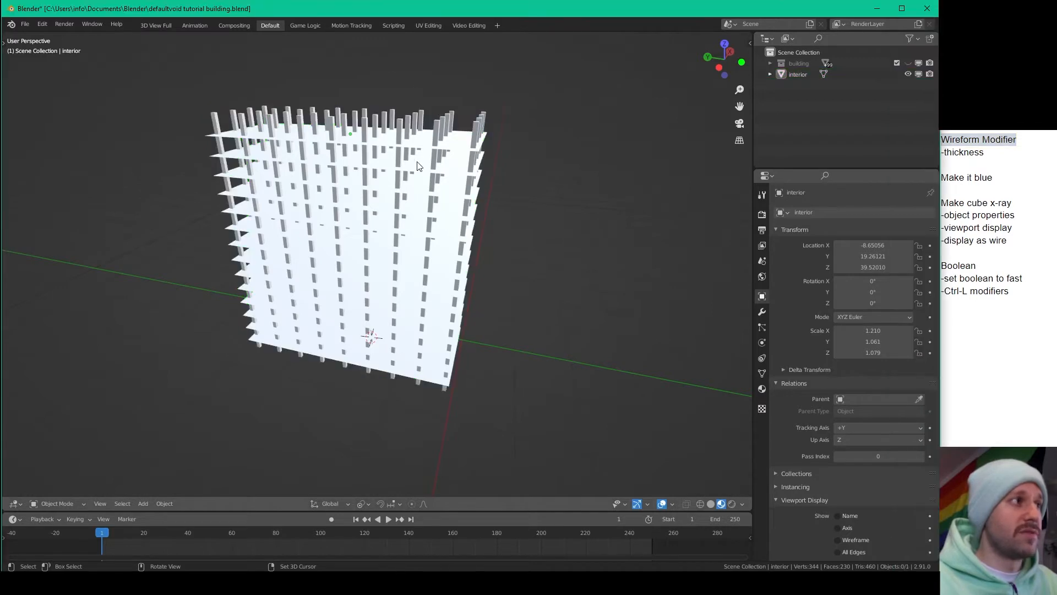
- Add a Wireframe modifier to the interior structure and raise its thickness for chunky struts
left_click(383, 197)
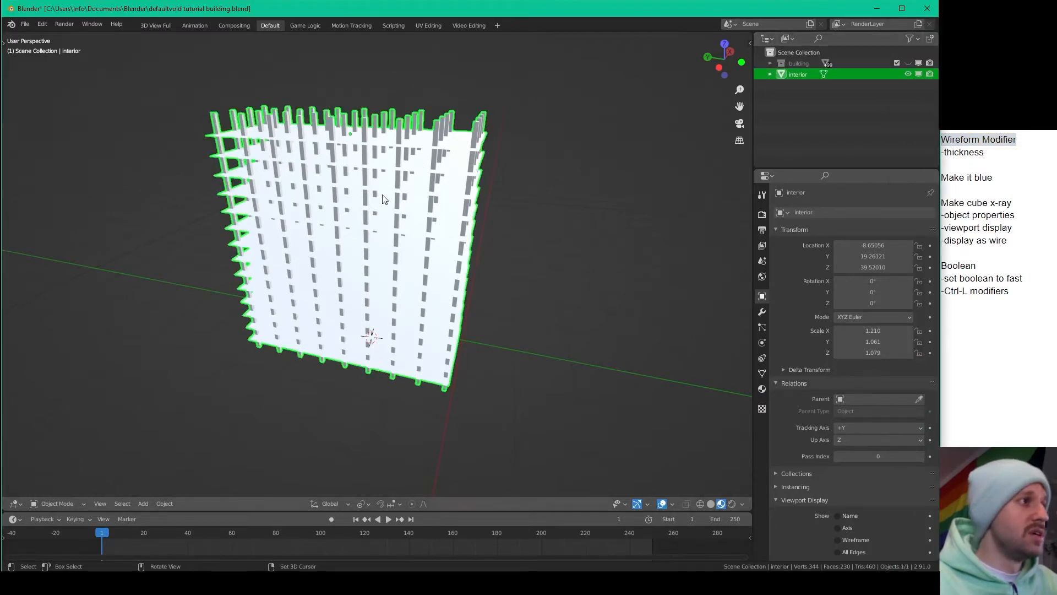
left_click(793, 213)
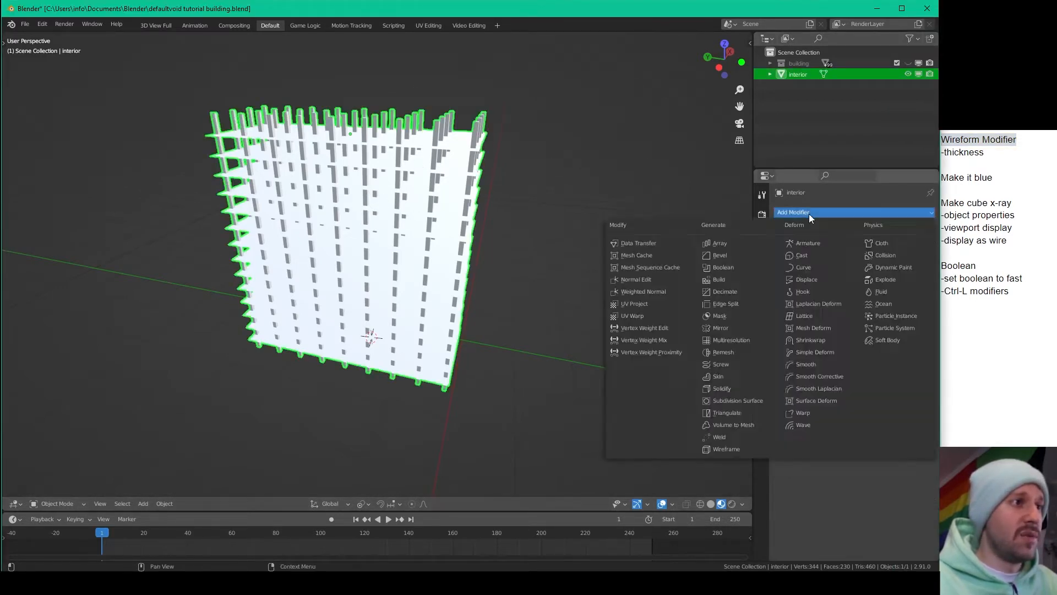
mouse_move(729, 361)
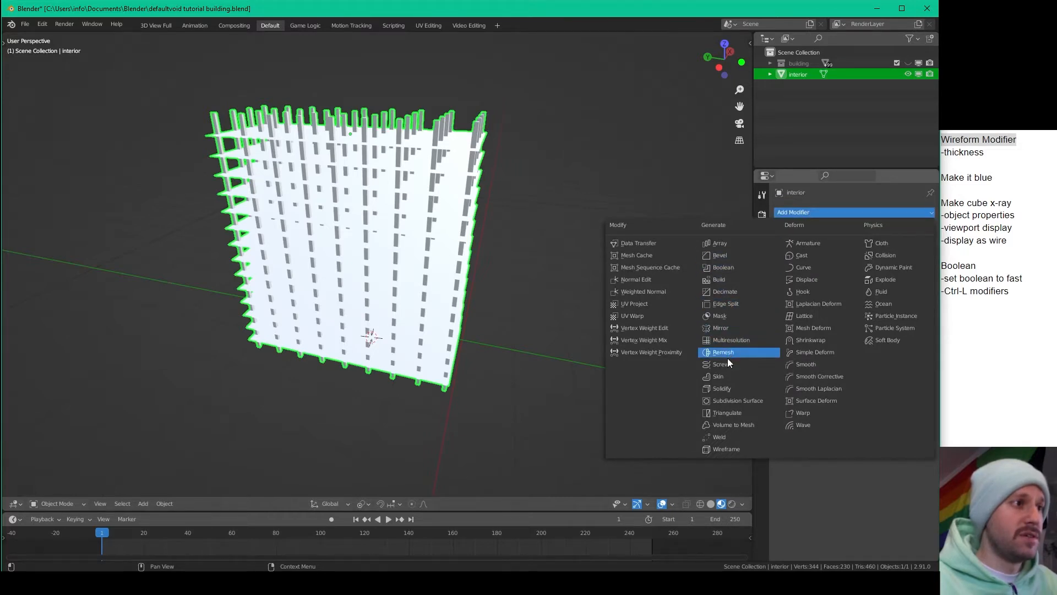
mouse_move(732, 412)
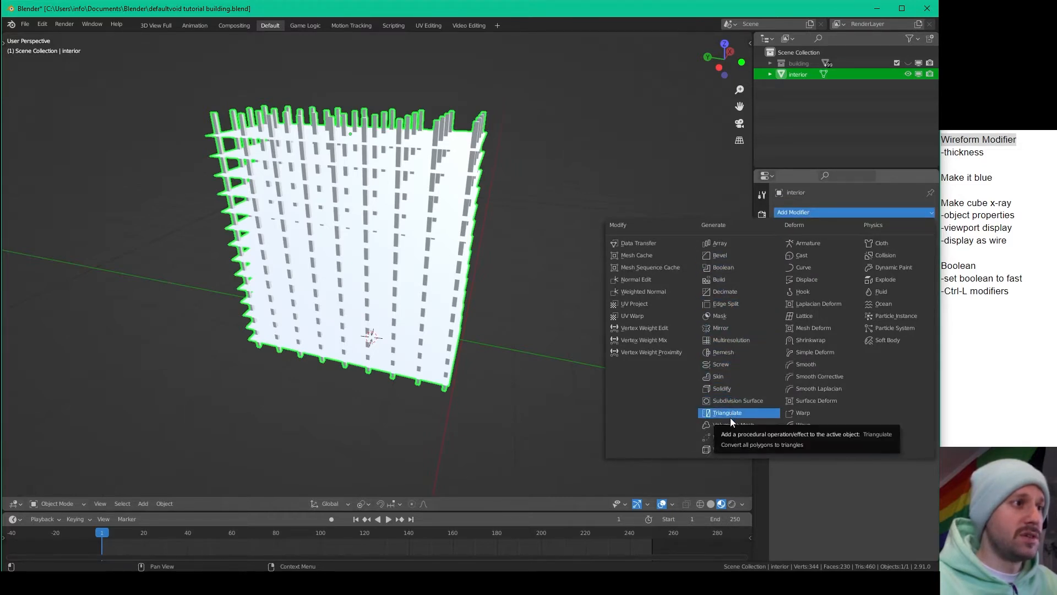
mouse_move(733, 425)
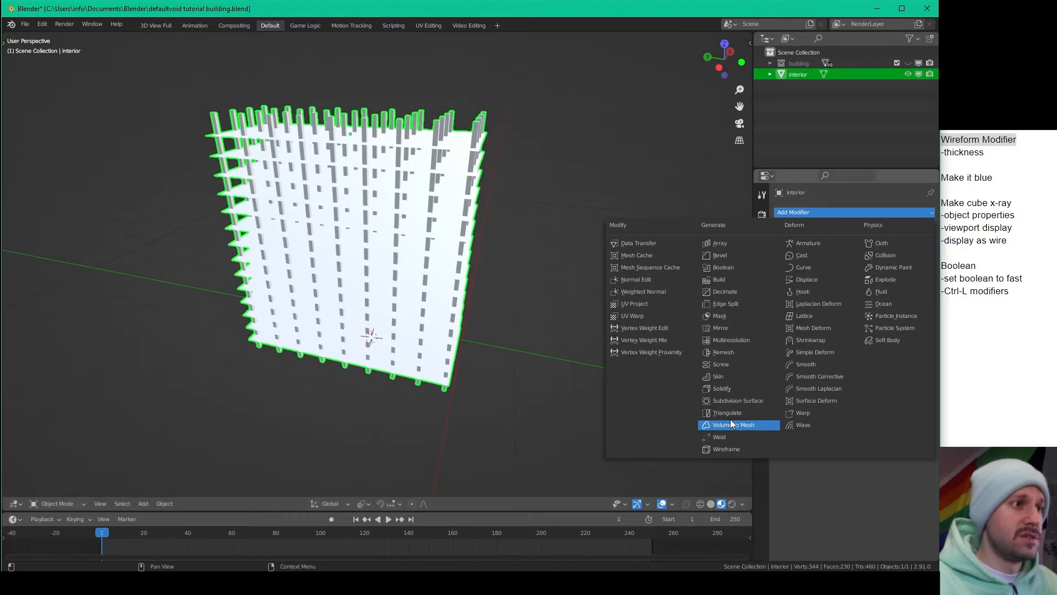
mouse_move(739, 450)
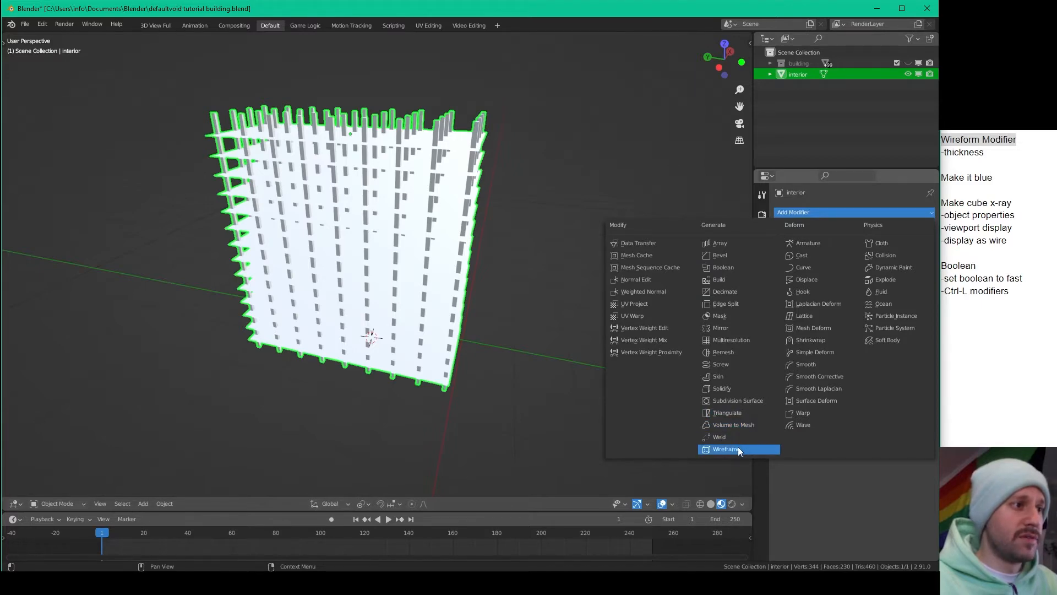
left_click(725, 449)
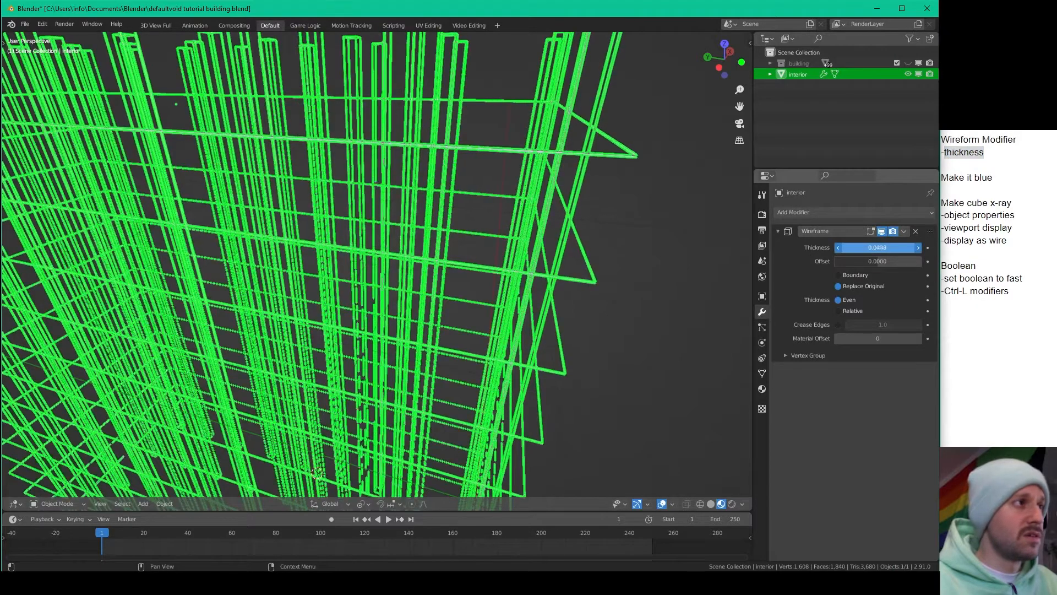
left_click_drag(878, 248, 849, 248)
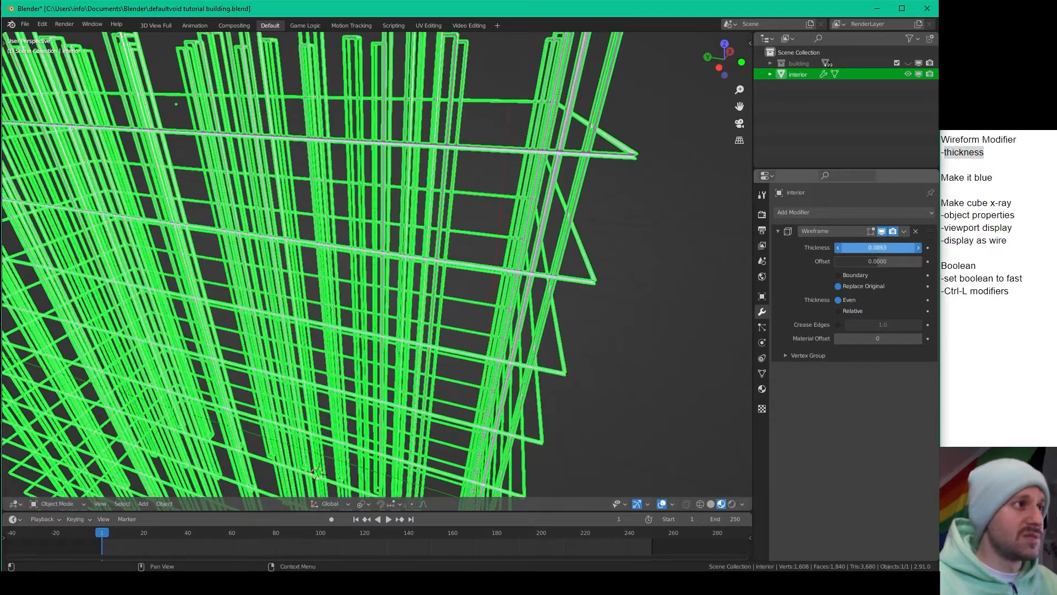
left_click_drag(876, 248, 896, 248)
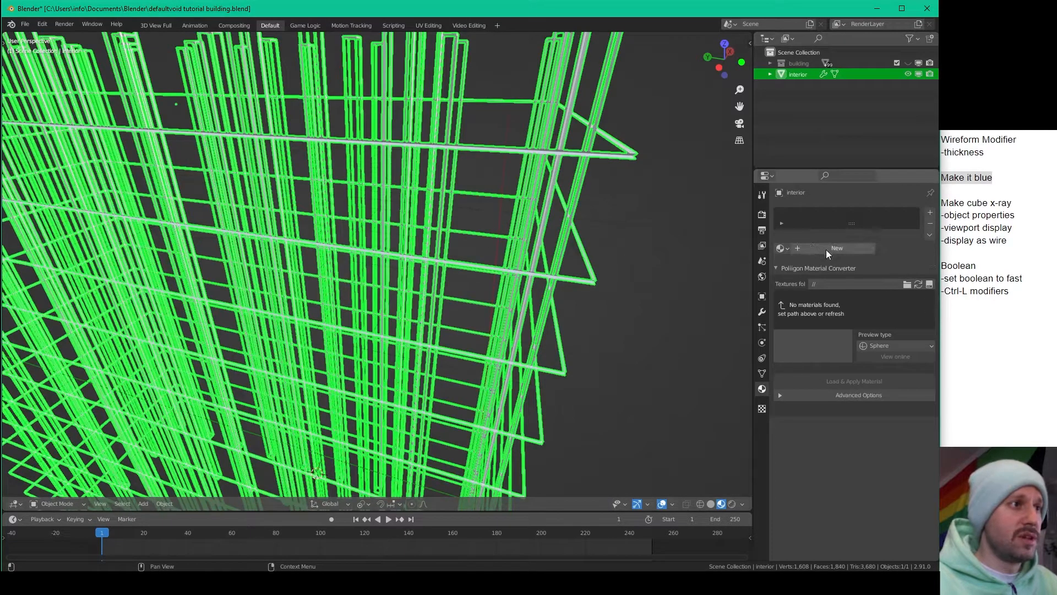
- Create a new Emission material on the interior lattice and give it a blue colour
left_click(837, 248)
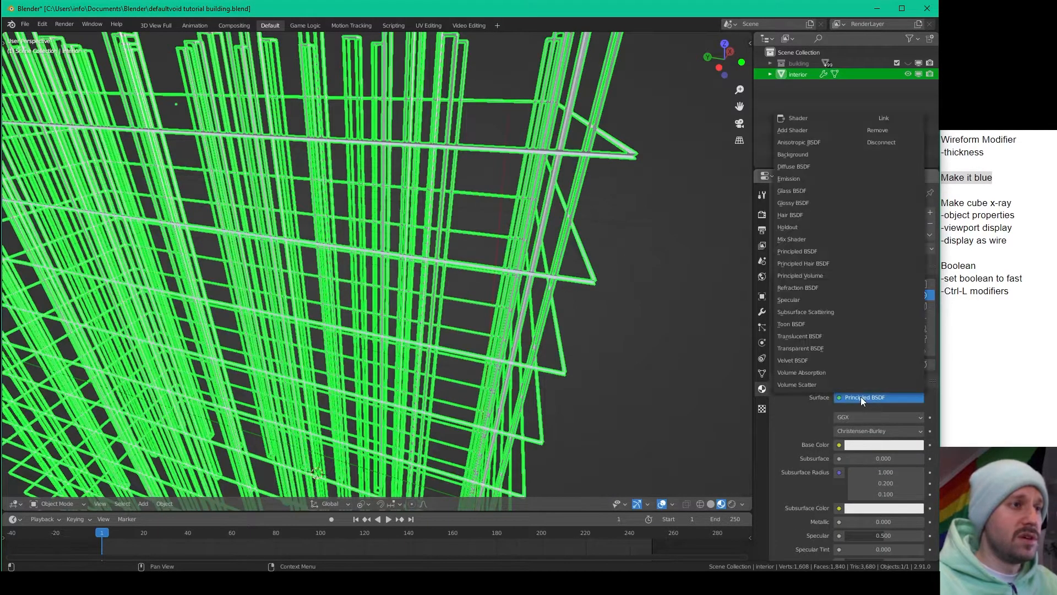
left_click(789, 178)
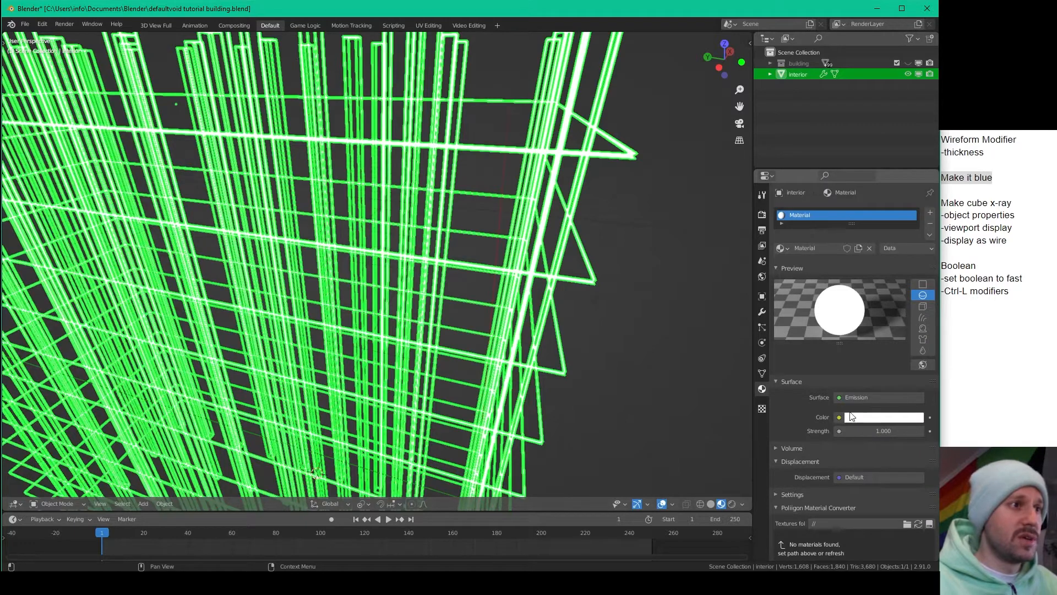
left_click(885, 417)
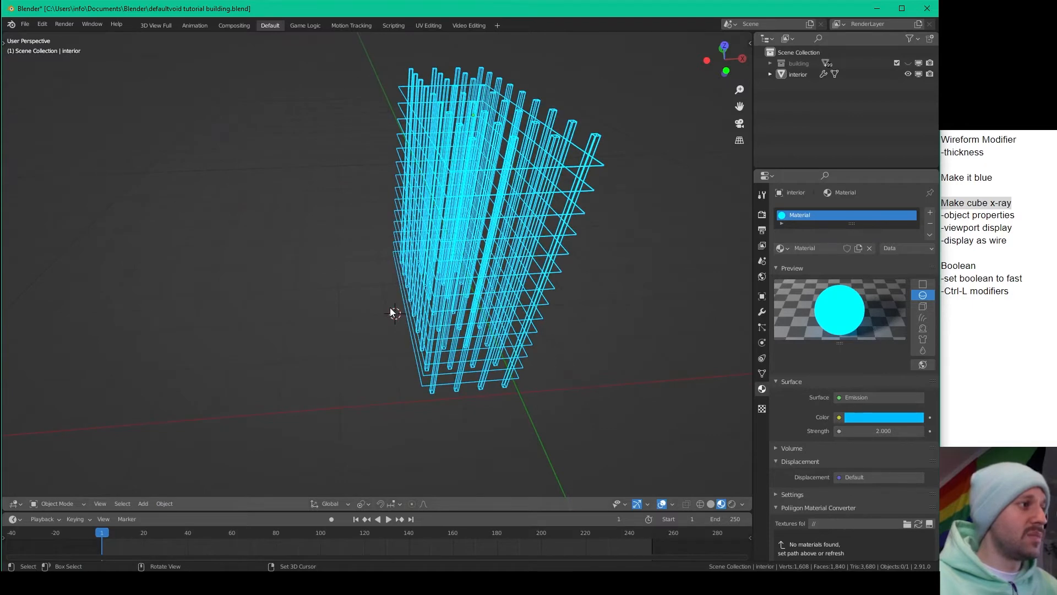
- Add a mesh cube and scale and edit it into a box enclosing the interior structure
left_click(143, 503)
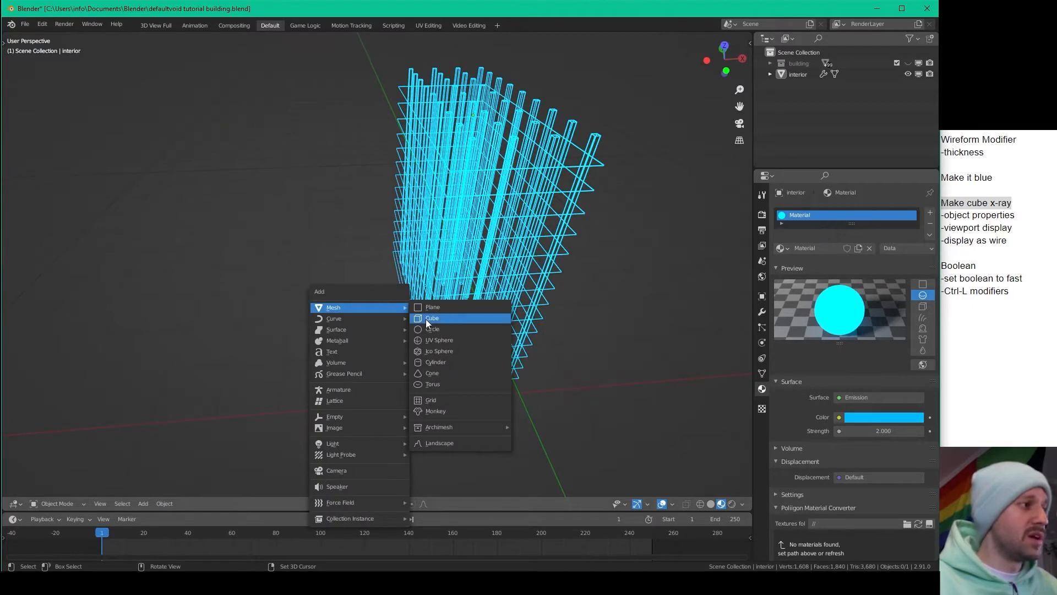
left_click(431, 317)
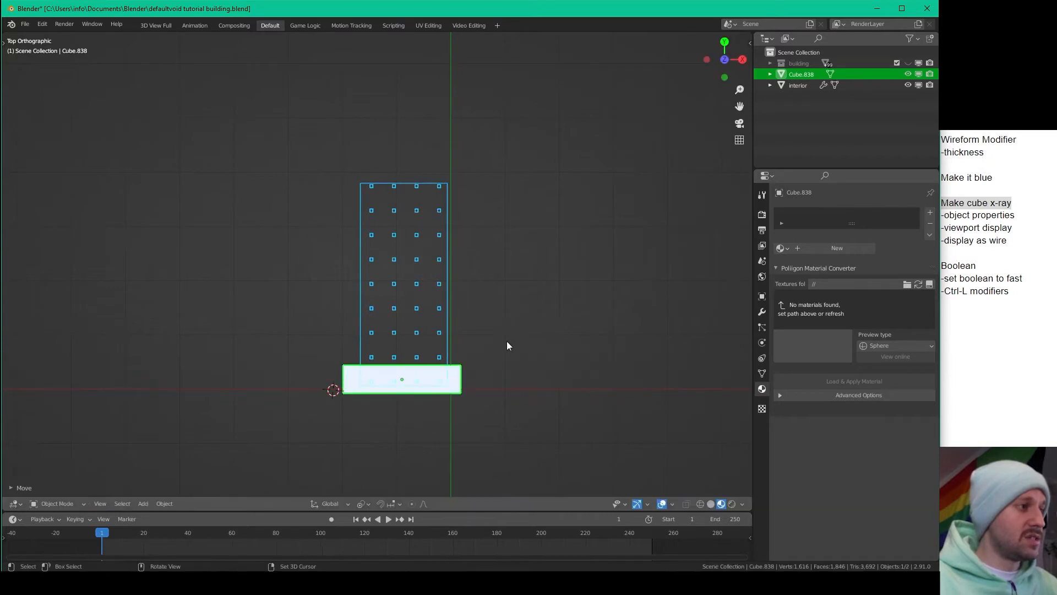
key("s")
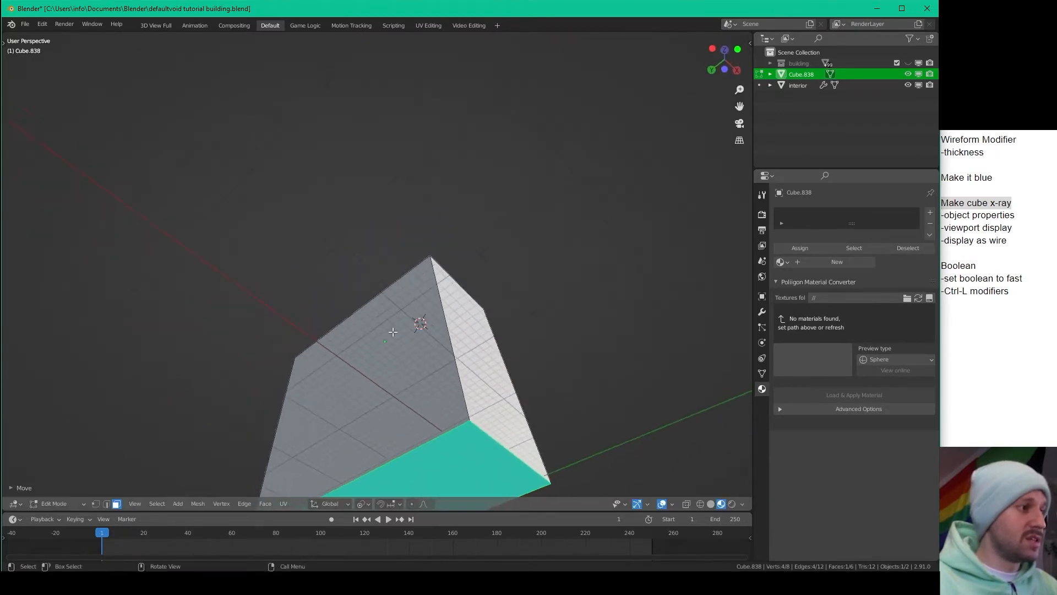
key("Tab")
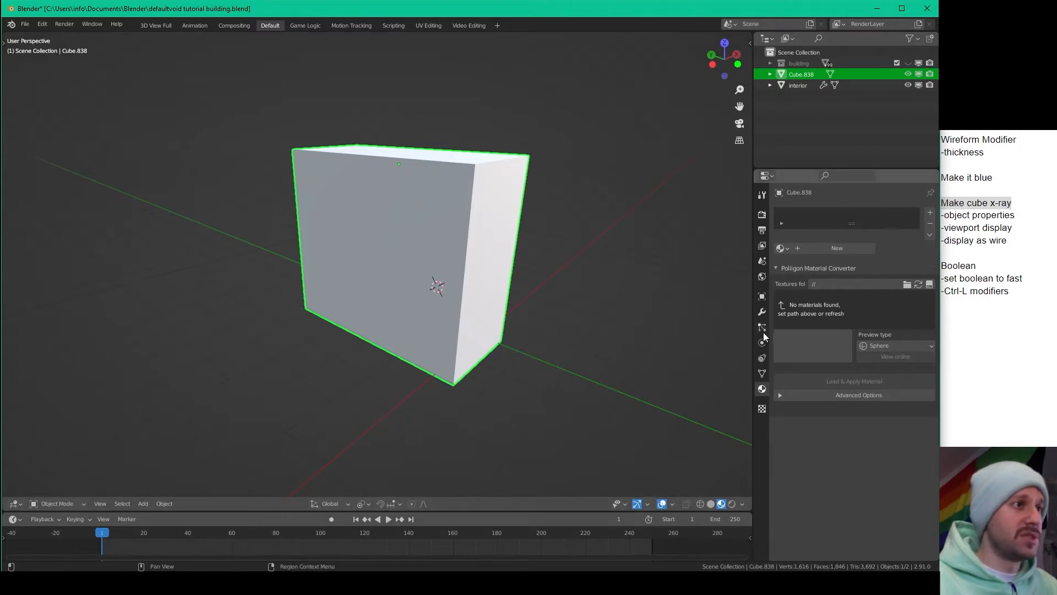
- Rename the enclosing cube to 'bool' in the Outliner
left_click(798, 86)
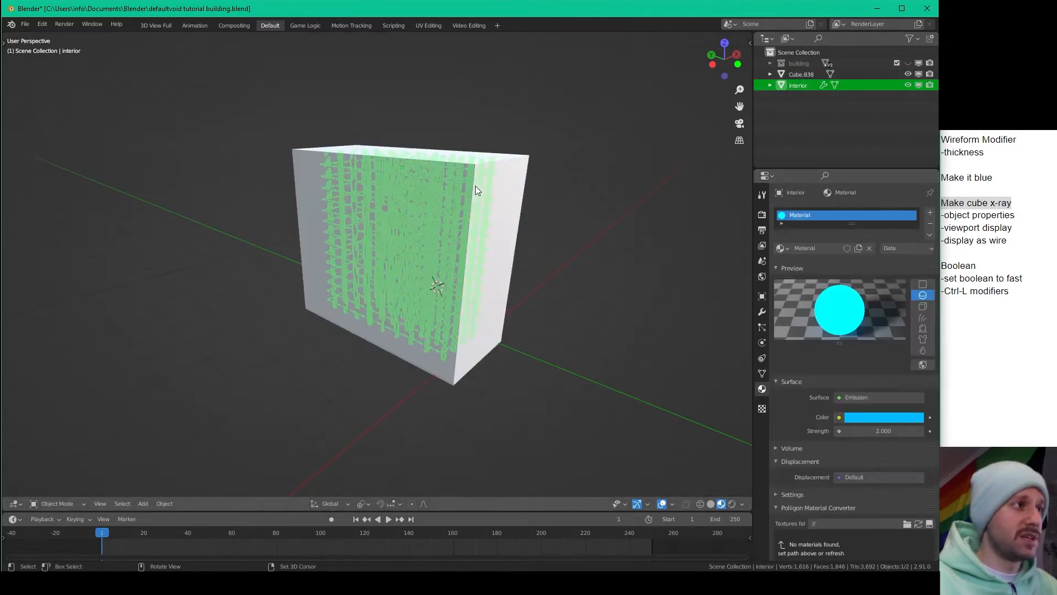
left_click(802, 74)
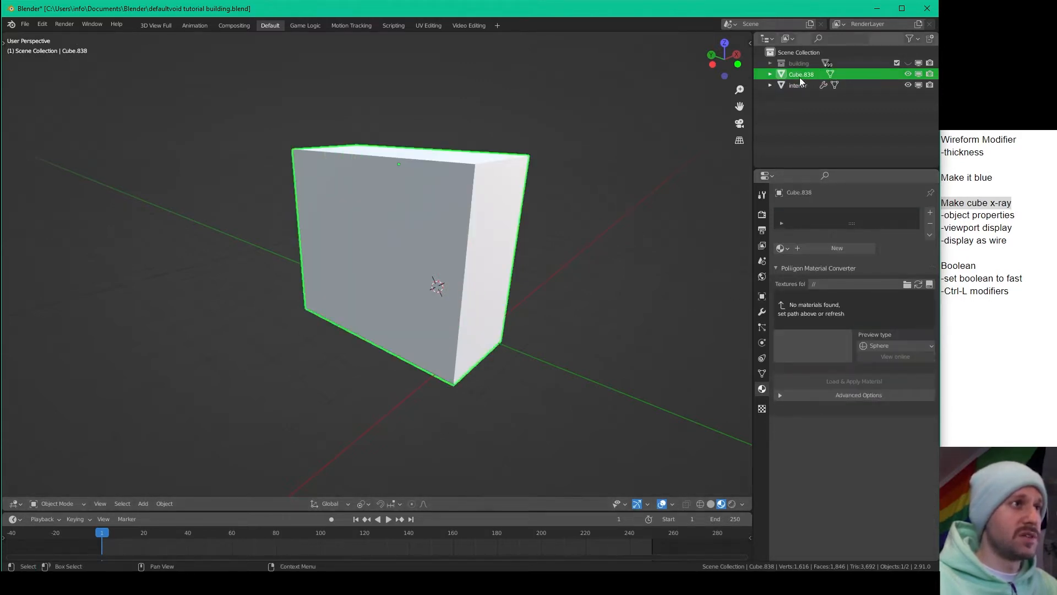
double_click(801, 73)
type("bool")
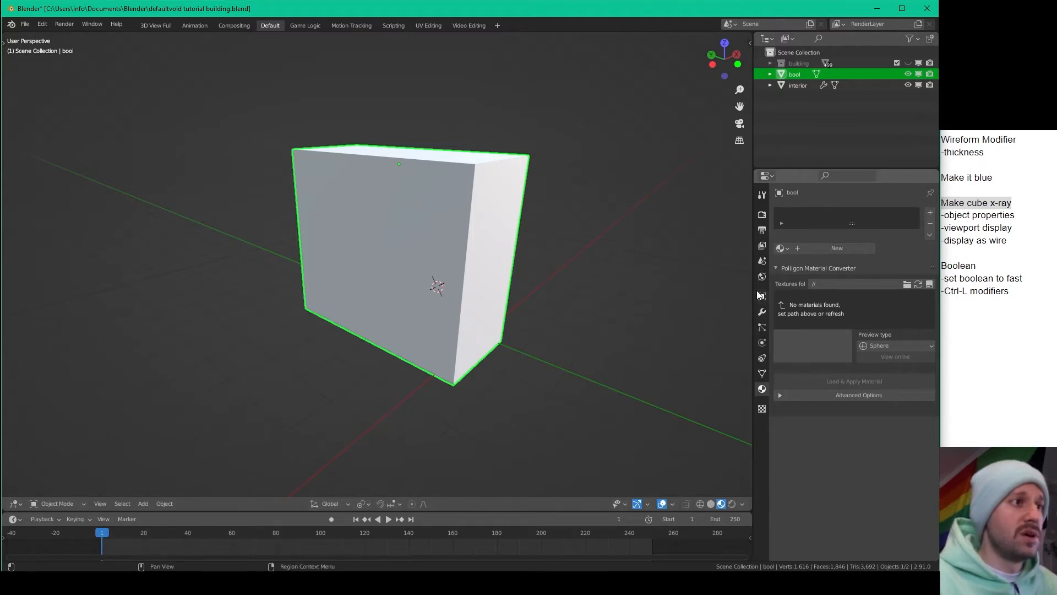
- Set the bool cube's Viewport Display to Wire so the blue lattice shows through
left_click(762, 297)
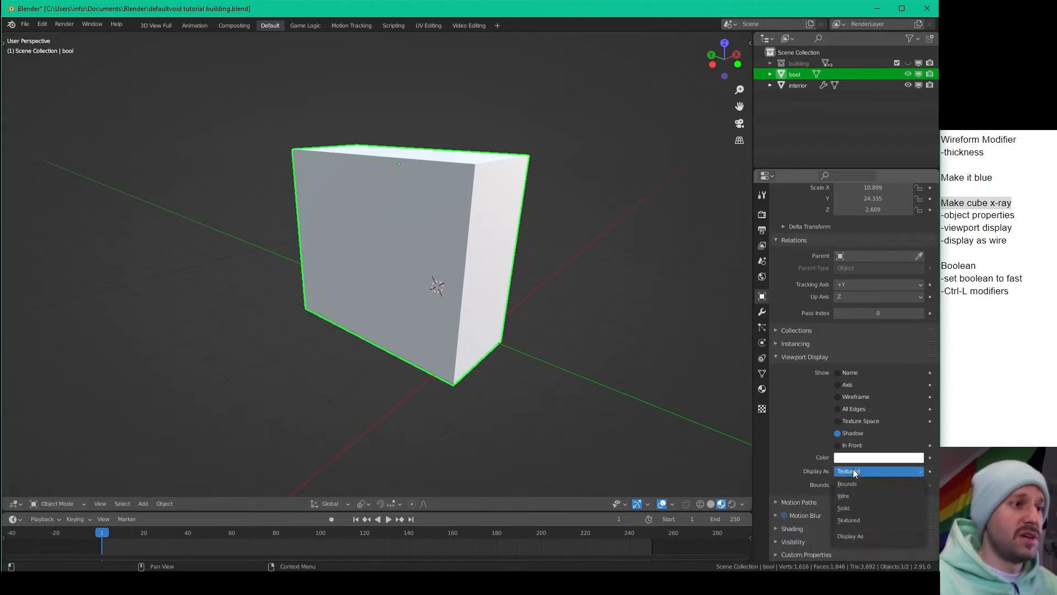
left_click(843, 496)
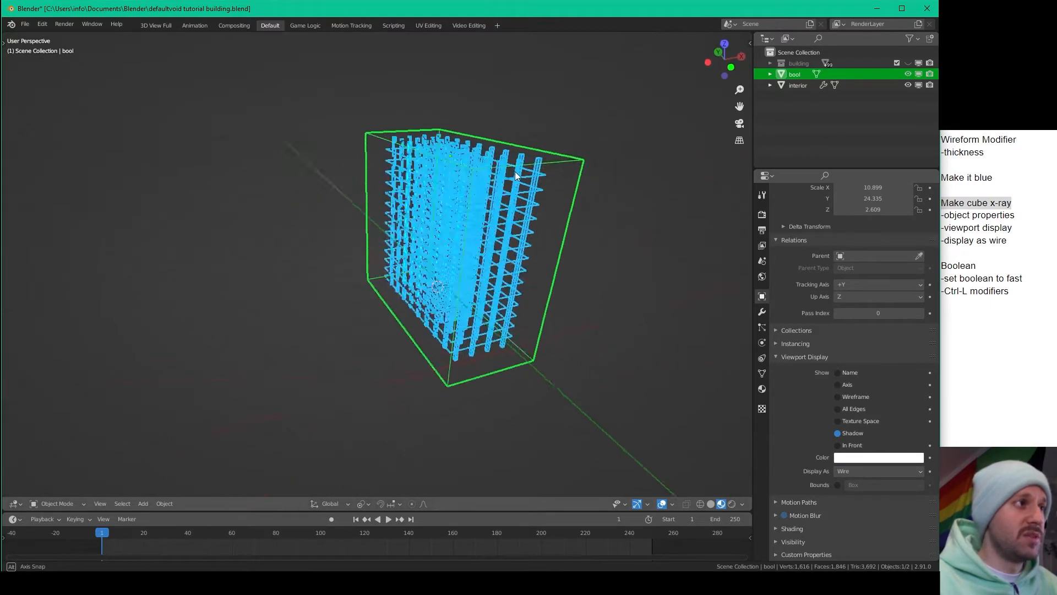
left_click(712, 504)
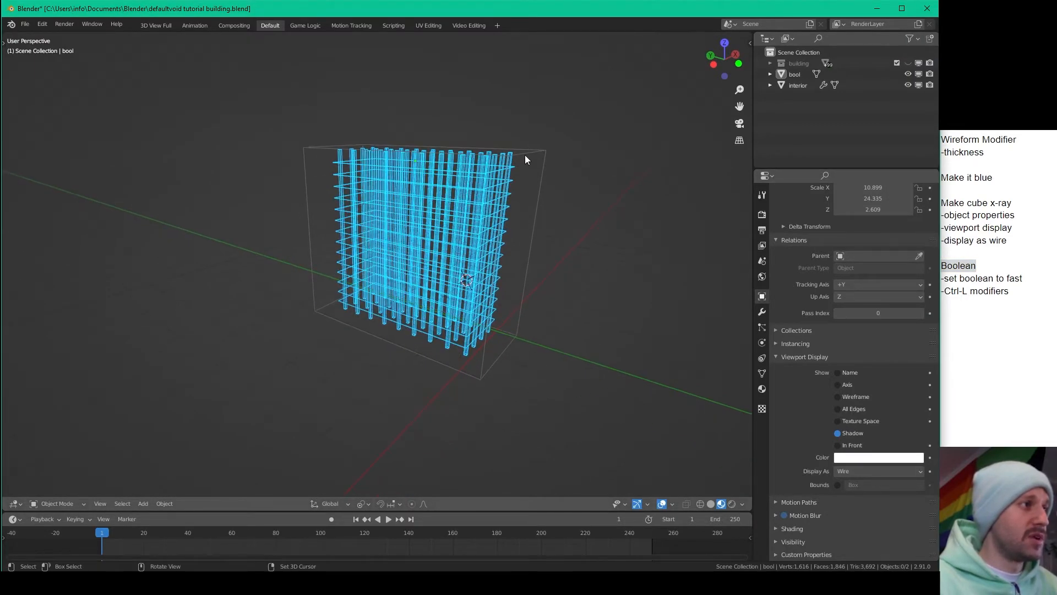
- Hide the duplicated bool box, bool.001, in the Outliner
left_click(795, 74)
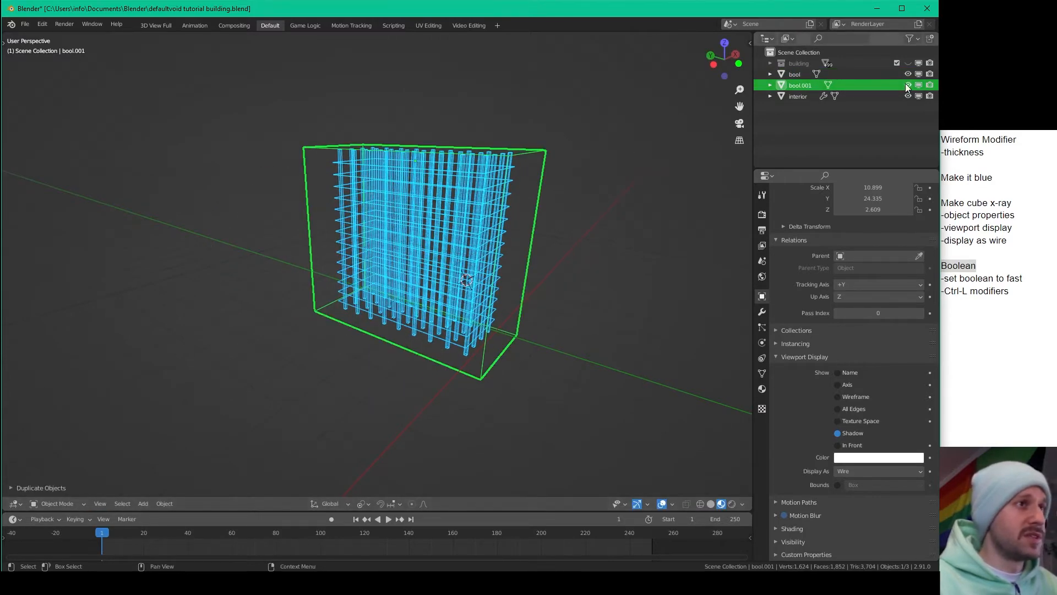
left_click(795, 74)
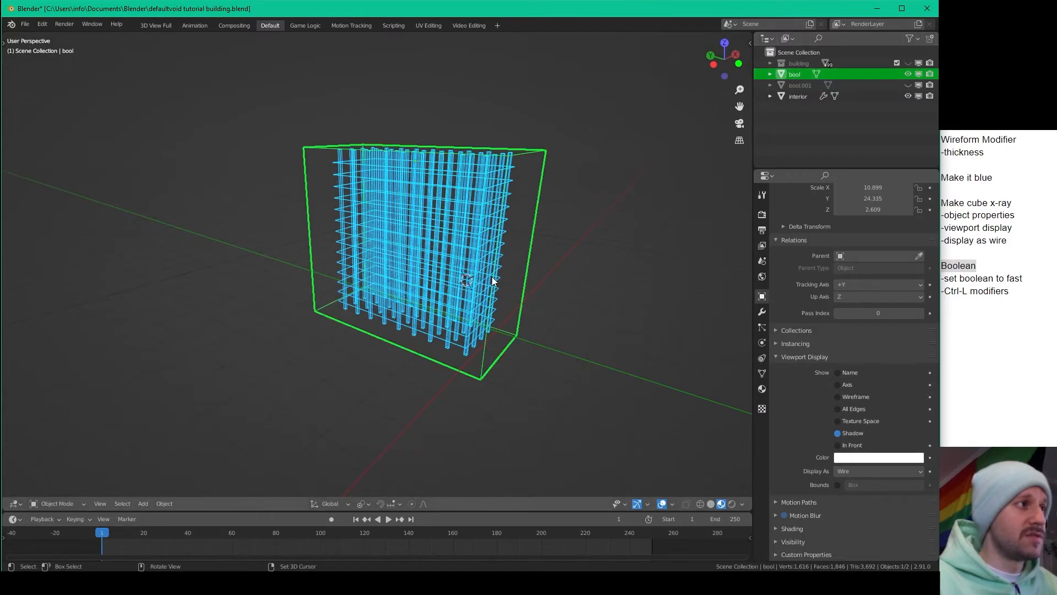
left_click_drag(492, 282, 477, 234)
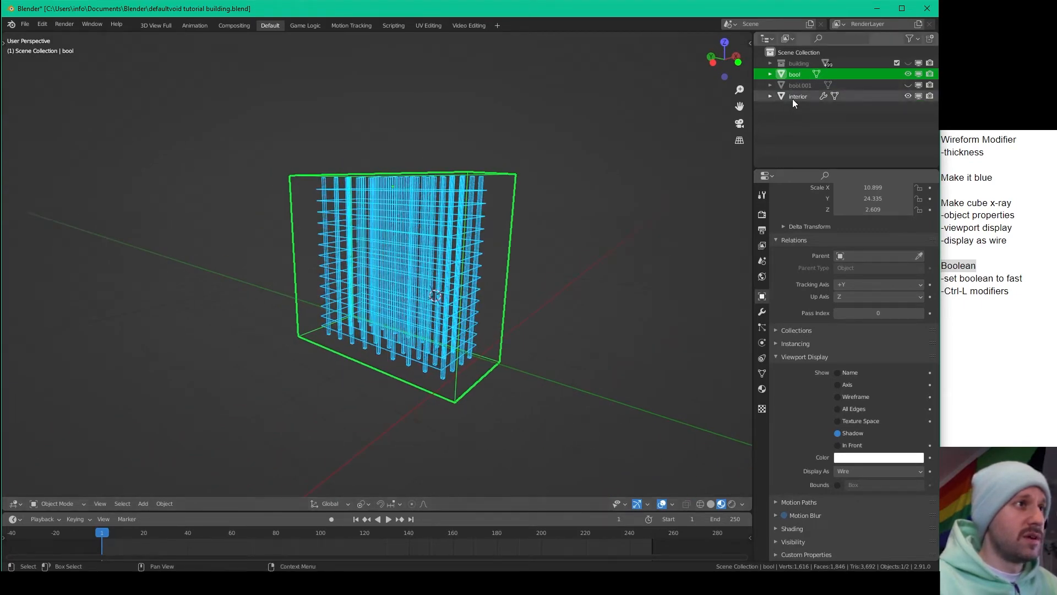
- Select the interior object and show its Wireframe modifier settings
left_click(798, 96)
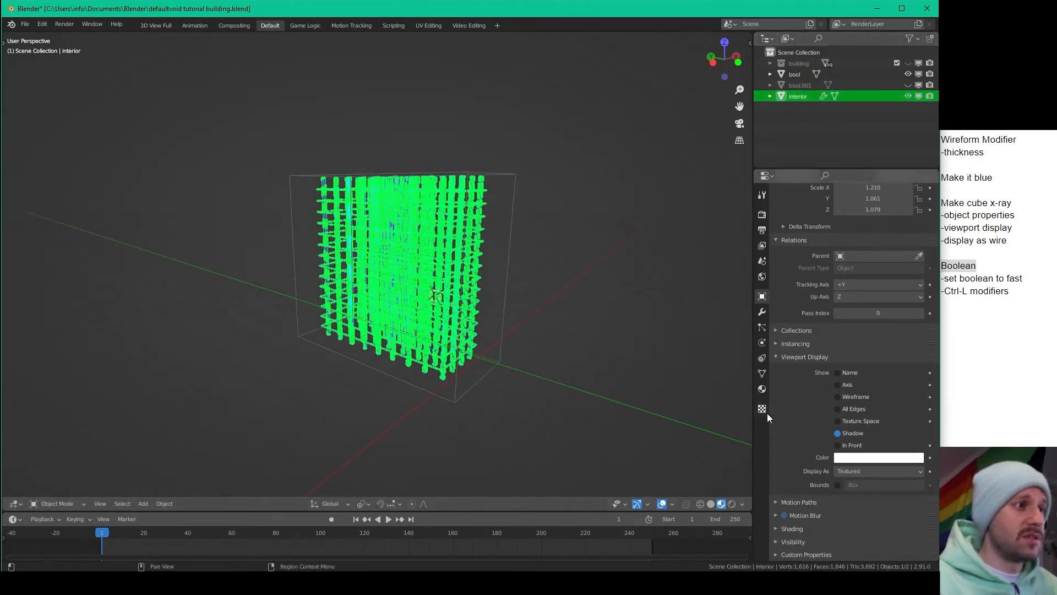
left_click(762, 310)
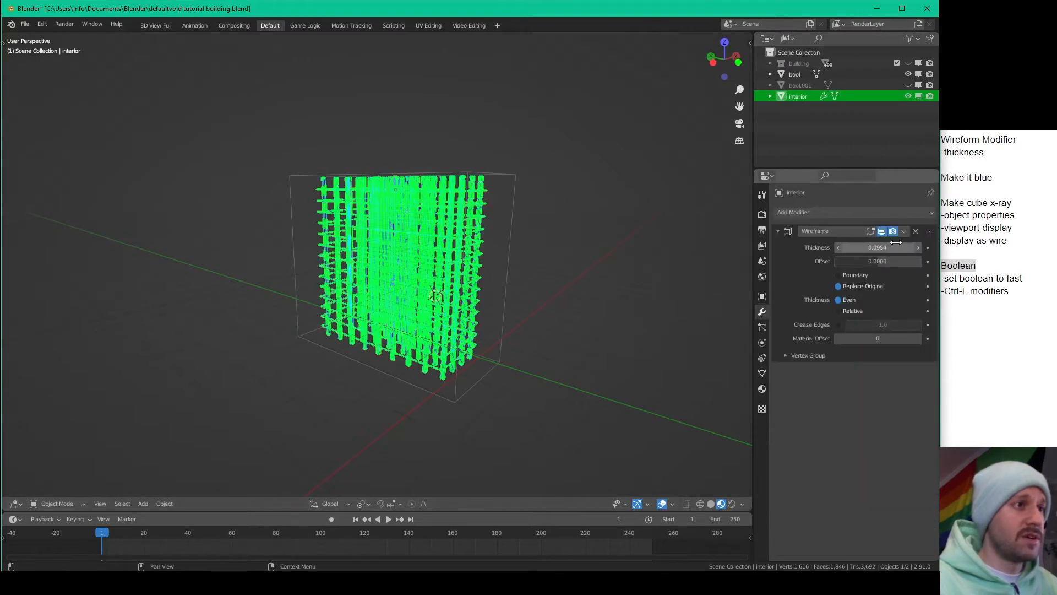
left_click(903, 232)
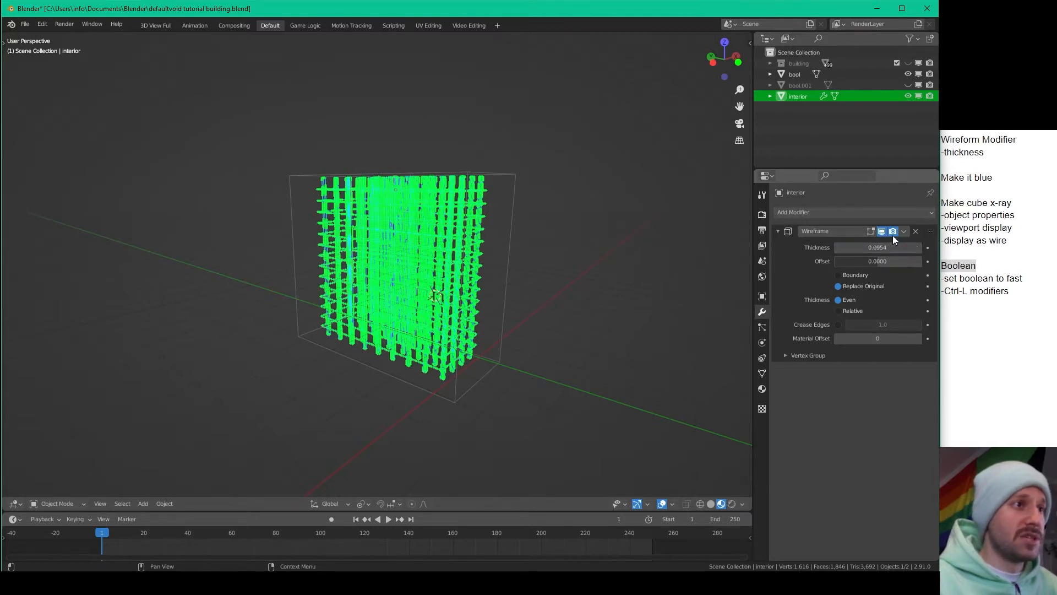
mouse_move(806, 213)
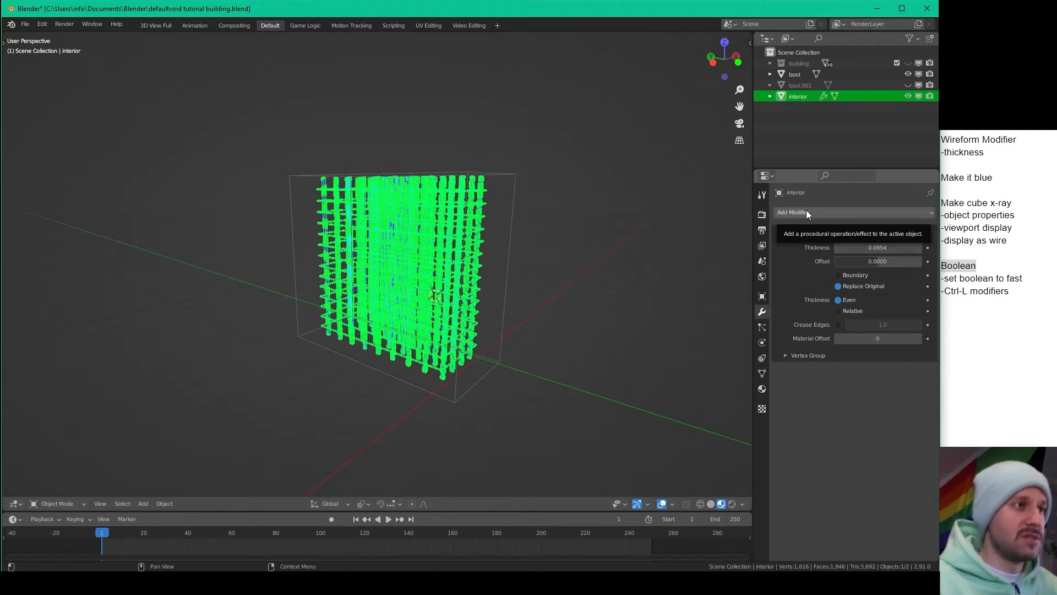
- Add a Boolean Difference modifier to the interior and switch its solver to Fast
left_click(805, 213)
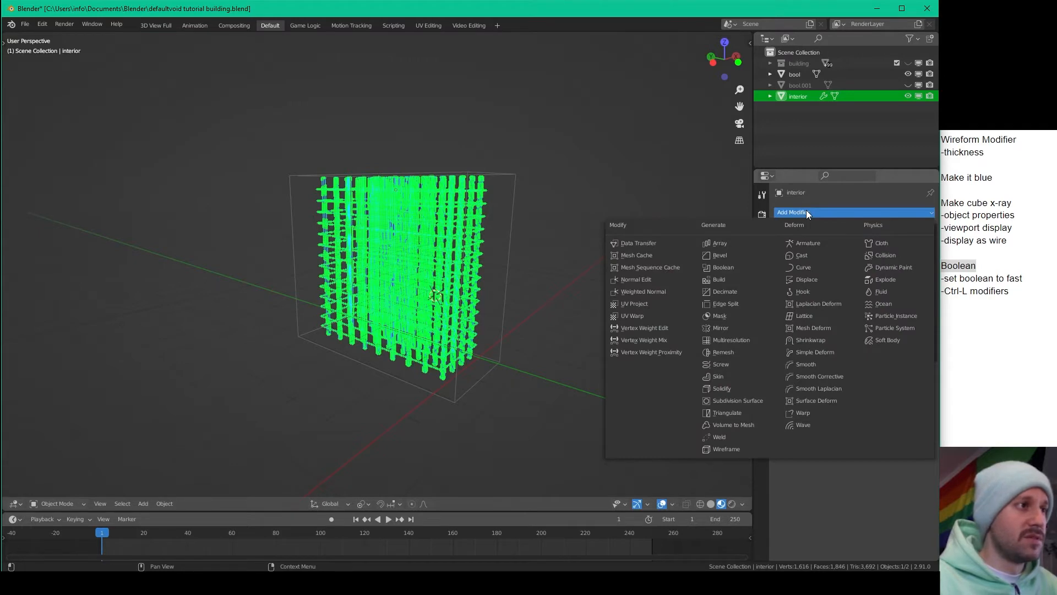
mouse_move(727, 450)
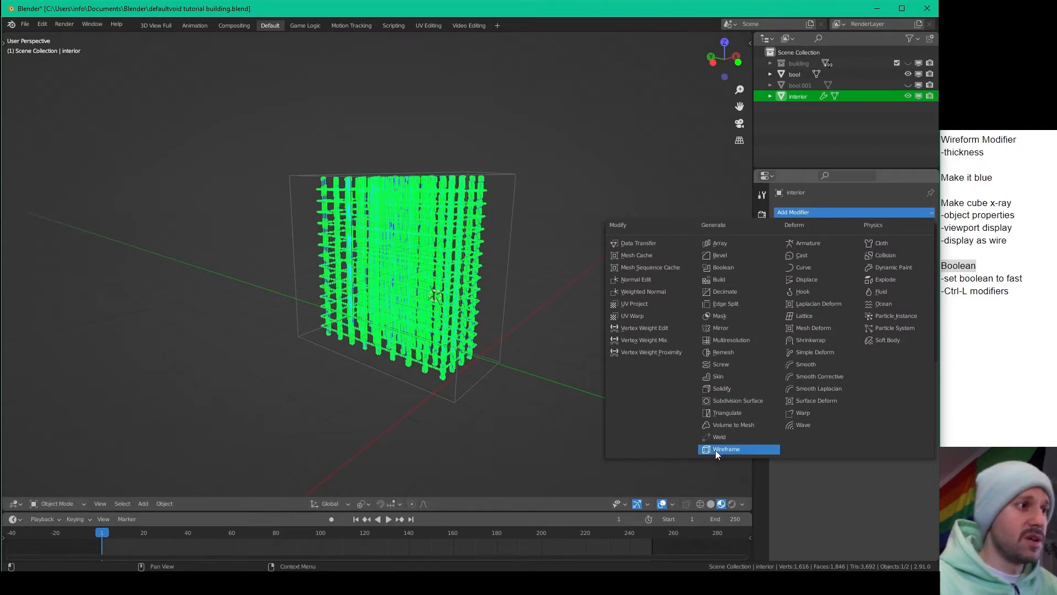
mouse_move(722, 267)
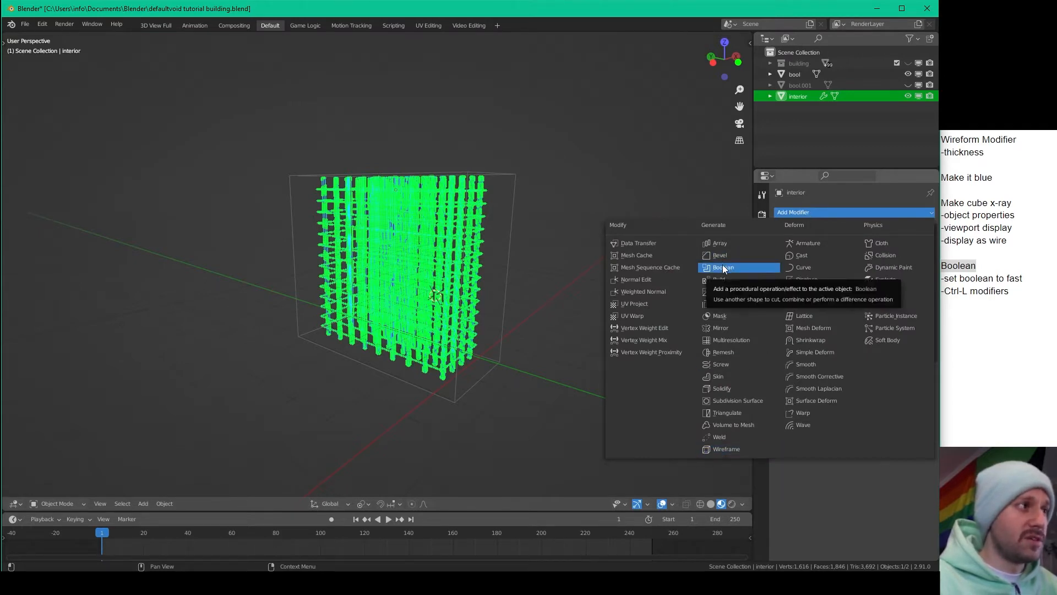
left_click(722, 267)
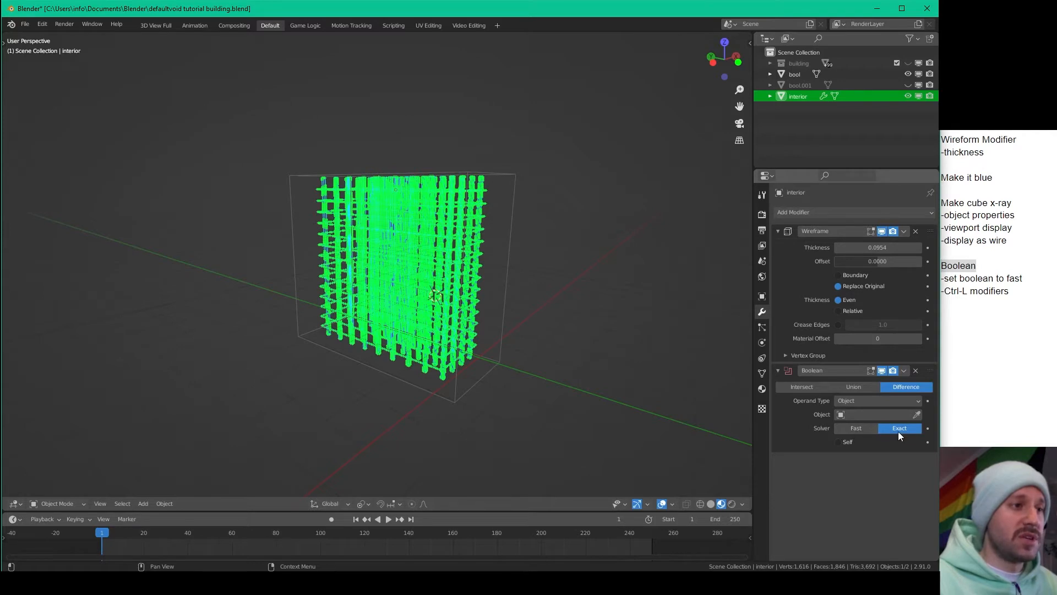
left_click(856, 427)
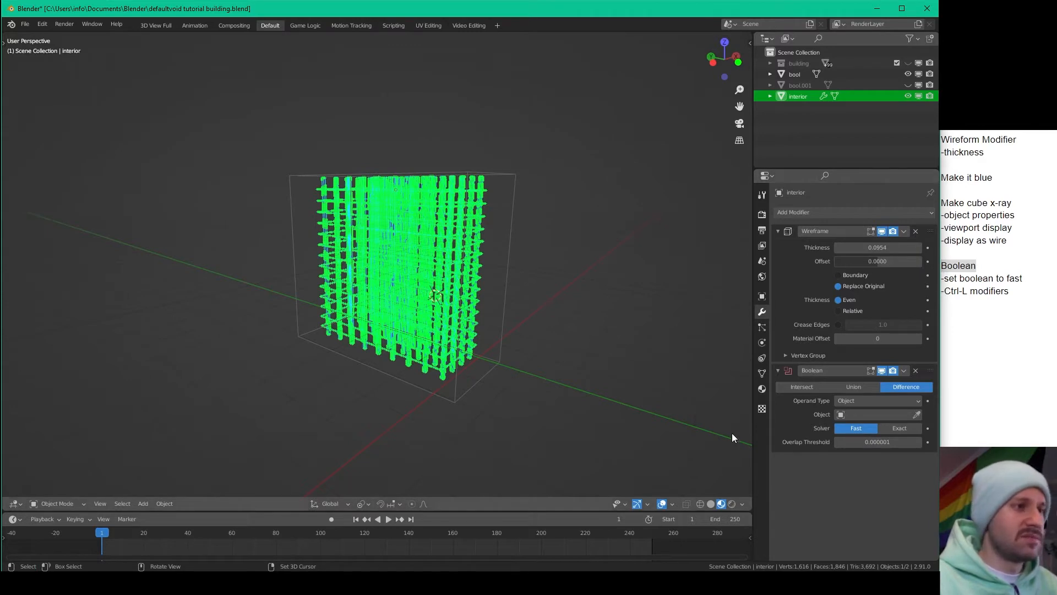
mouse_move(604, 432)
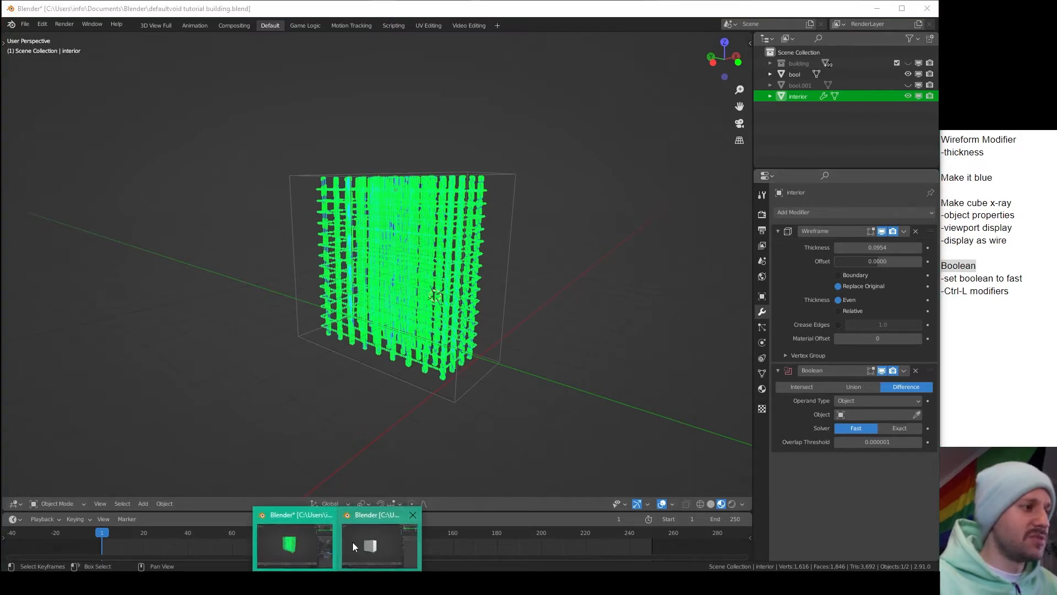
left_click(370, 546)
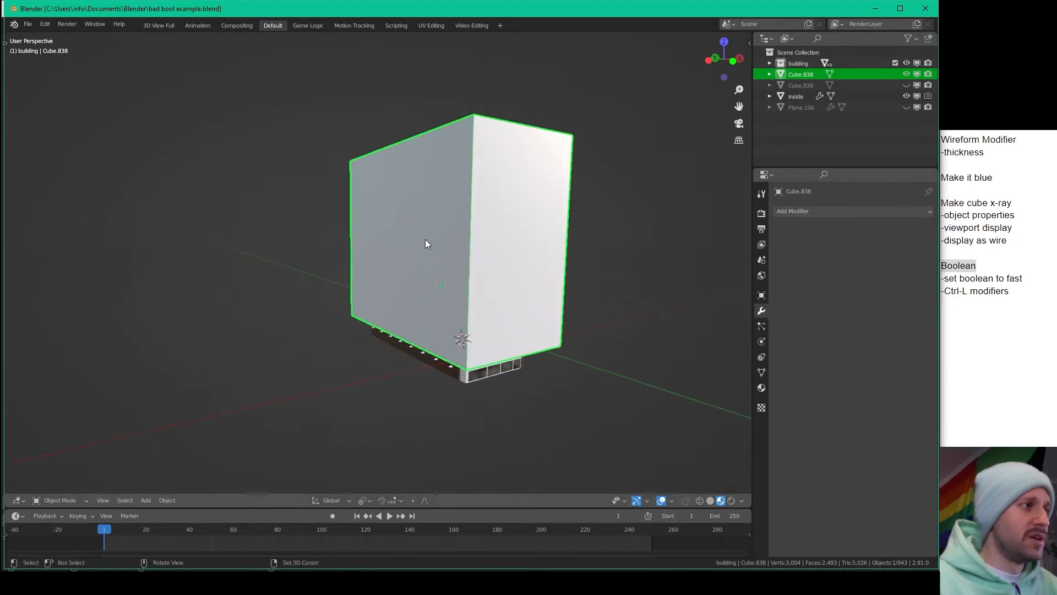
left_click_drag(425, 243, 419, 254)
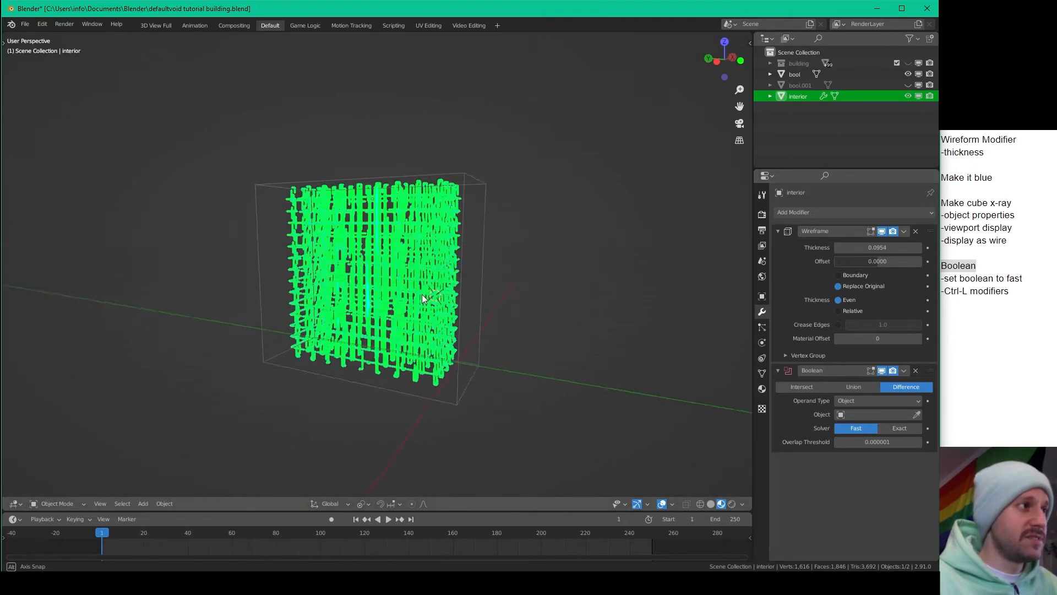
- Eyedropper-pick the bool cube as the Boolean's cutting object so the lattice vanishes inside it
left_click_drag(432, 296, 432, 283)
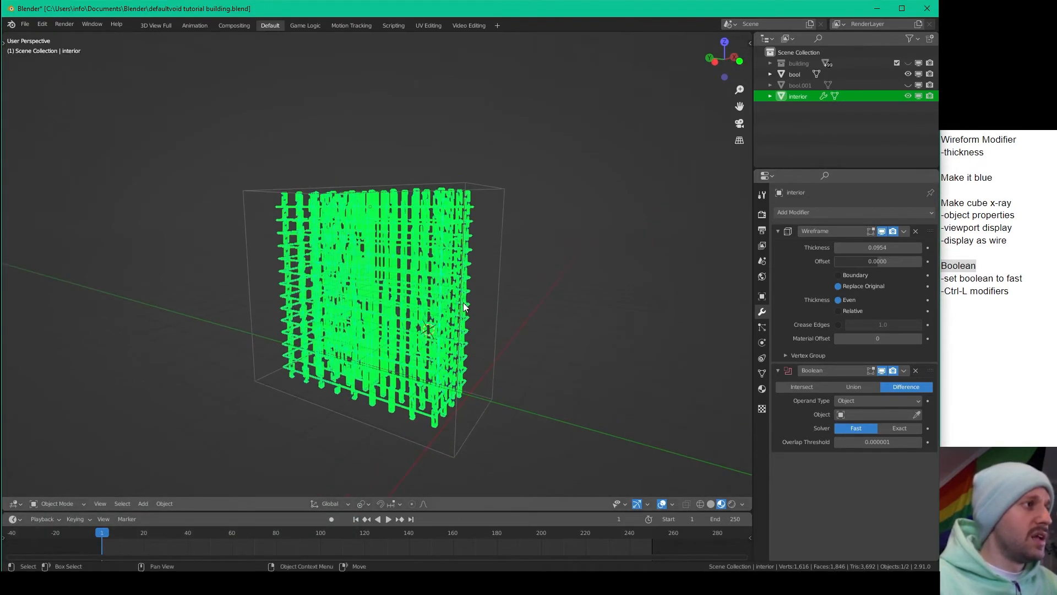
left_click(794, 74)
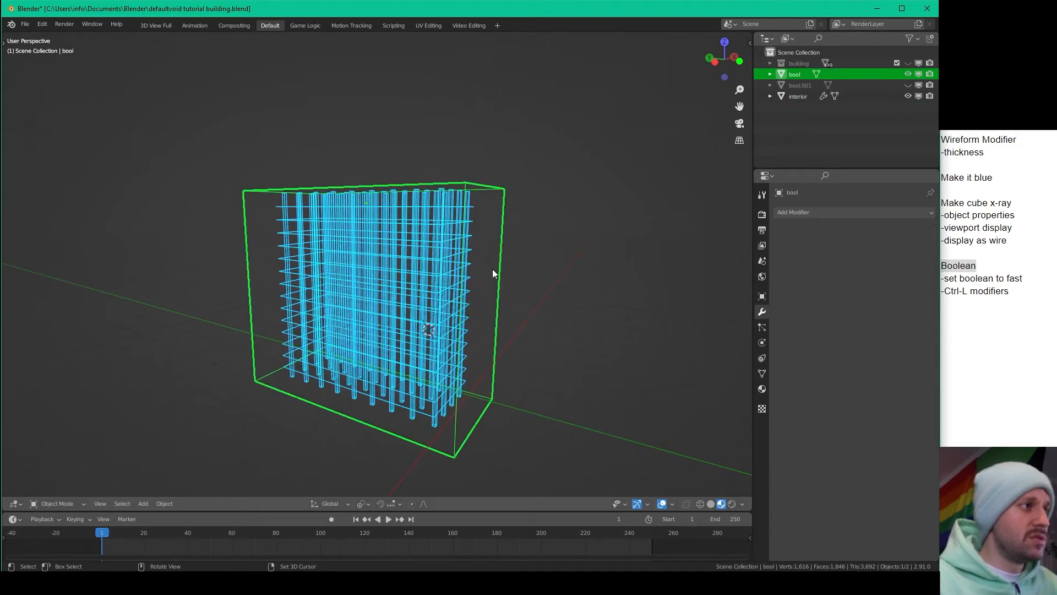
left_click(798, 96)
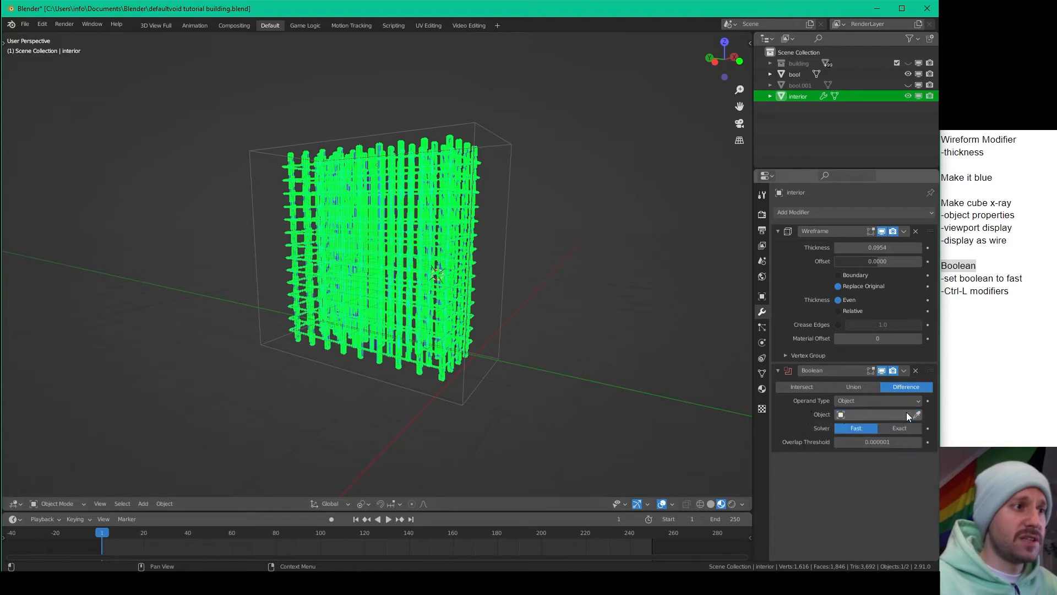
left_click(916, 414)
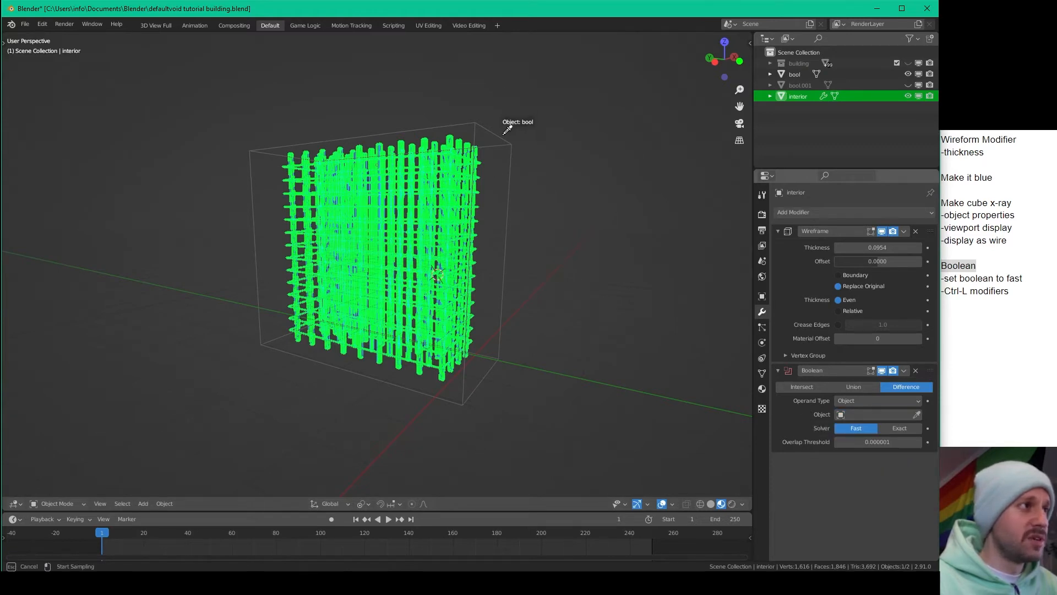
left_click(877, 414)
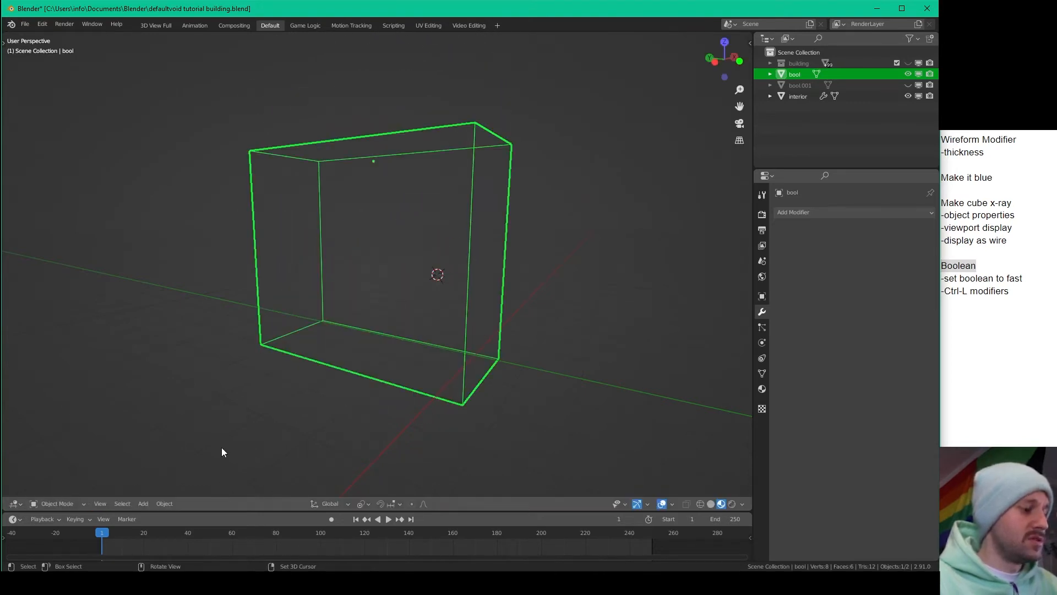
mouse_move(379, 233)
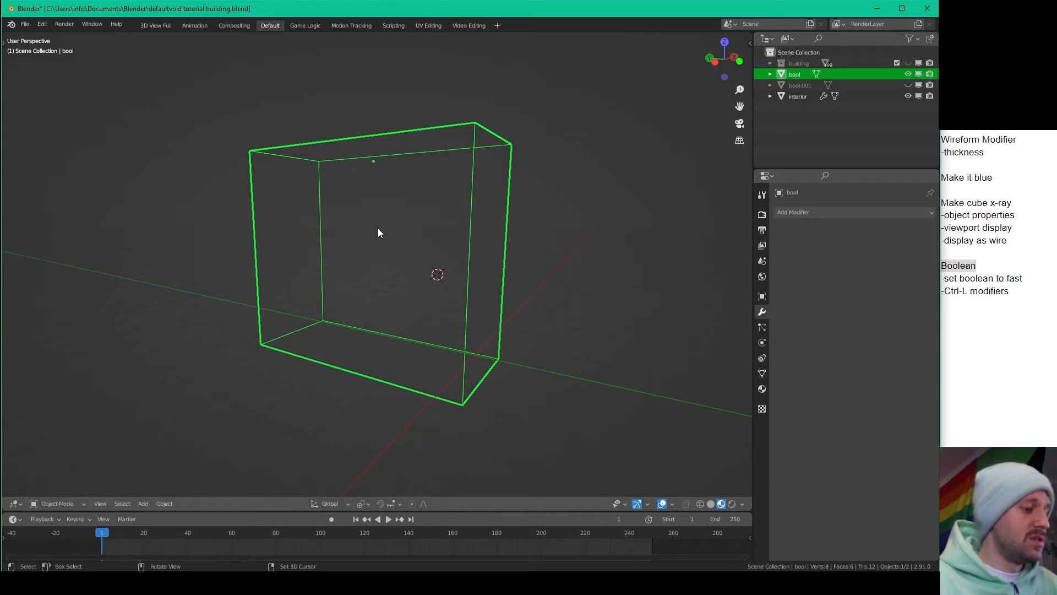
- Insert a Location keyframe on the bool cube and move the timeline to a later frame
key("i")
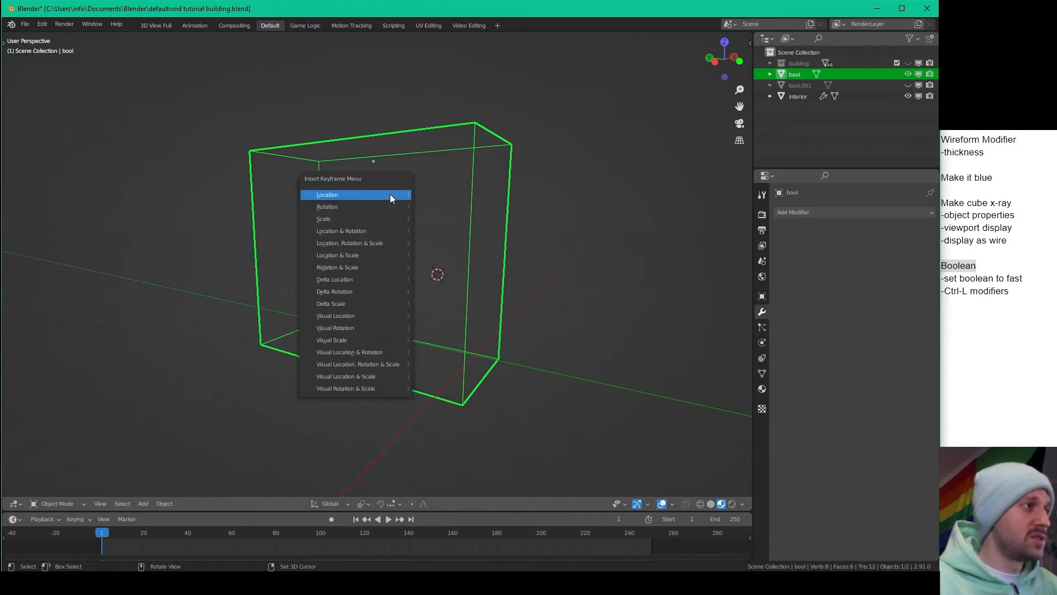
left_click(327, 194)
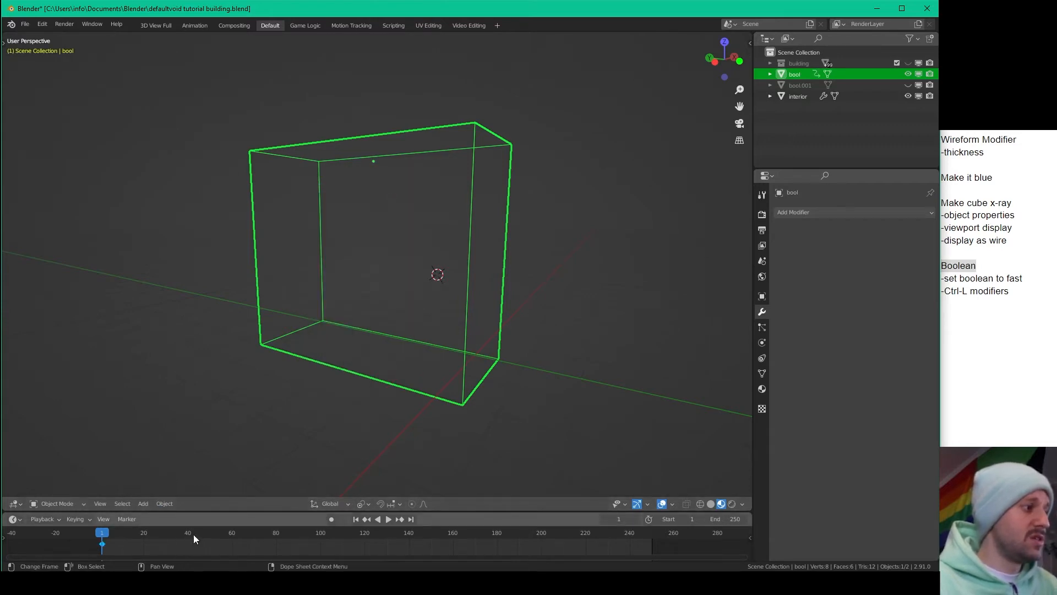
left_click(385, 520)
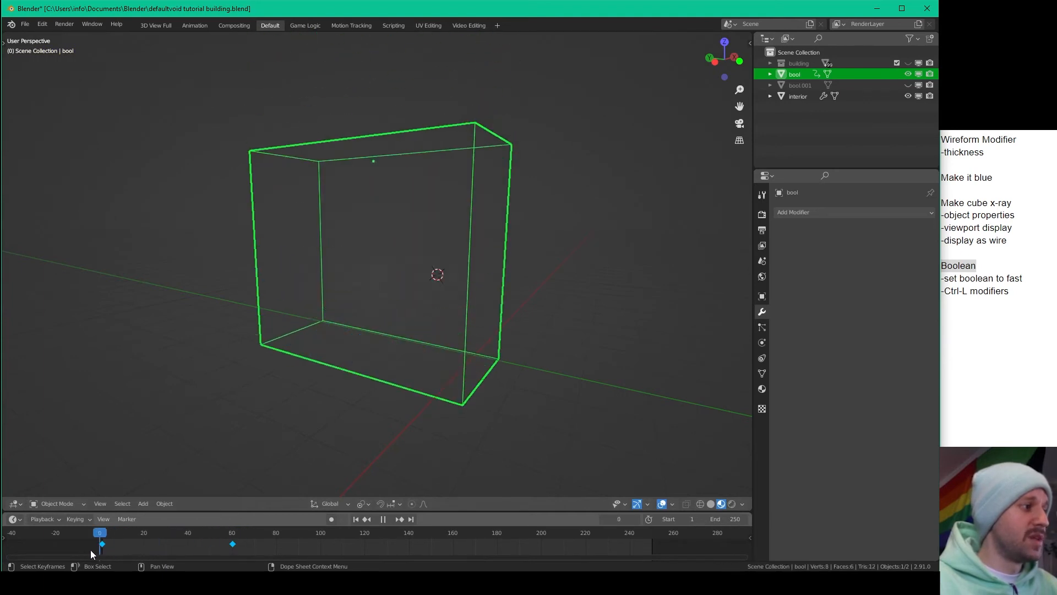
left_click(165, 533)
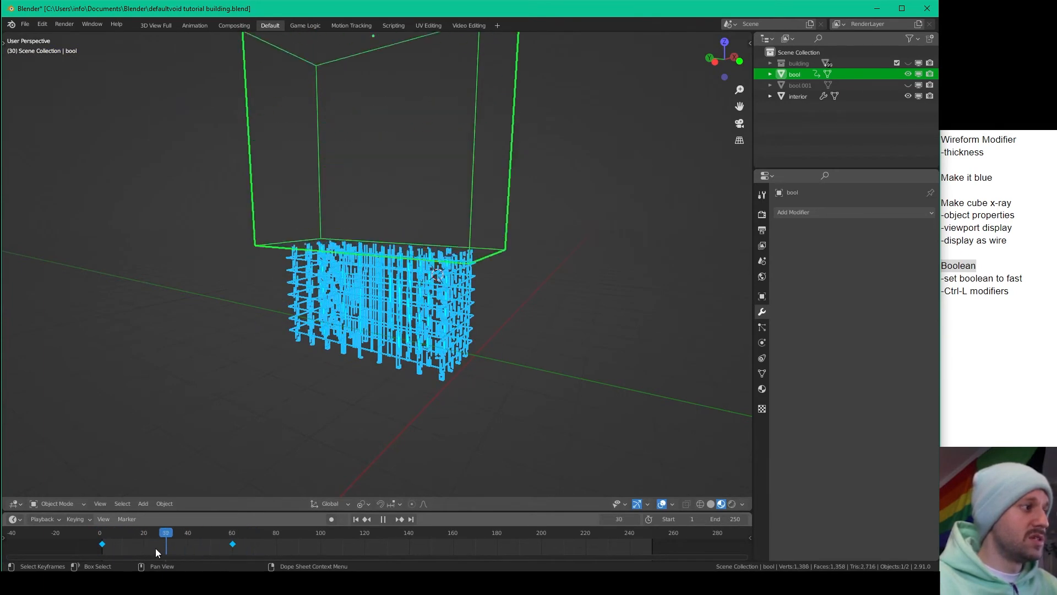
left_click(178, 533)
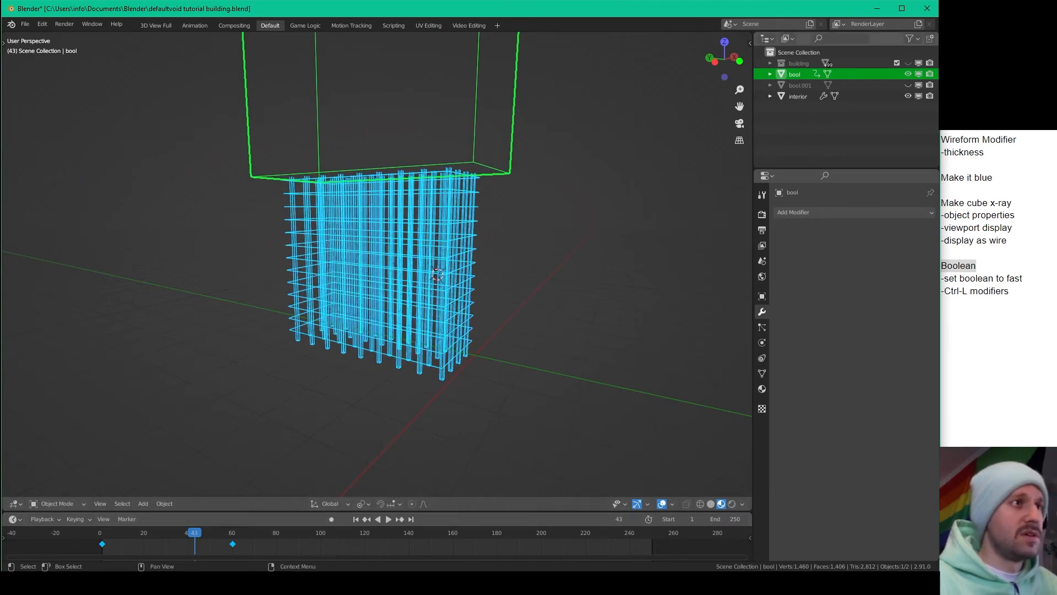
mouse_move(909, 86)
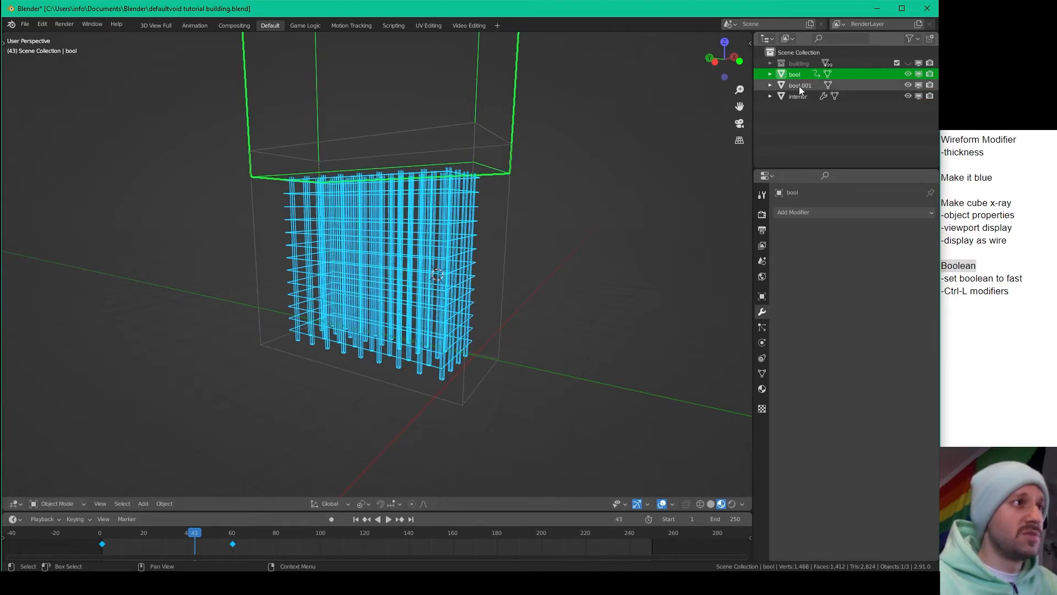
left_click(800, 86)
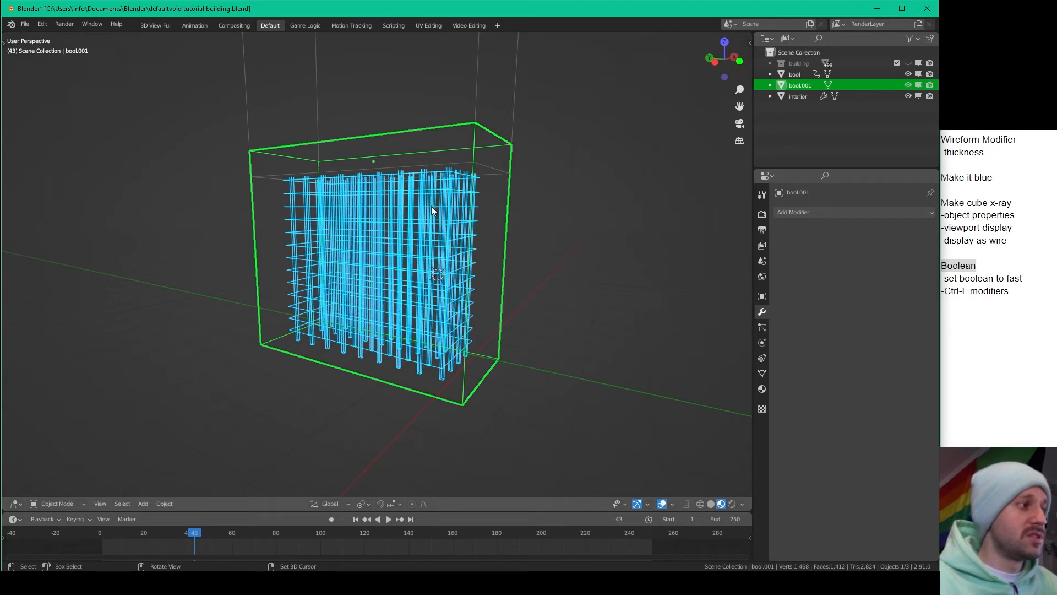
mouse_move(460, 211)
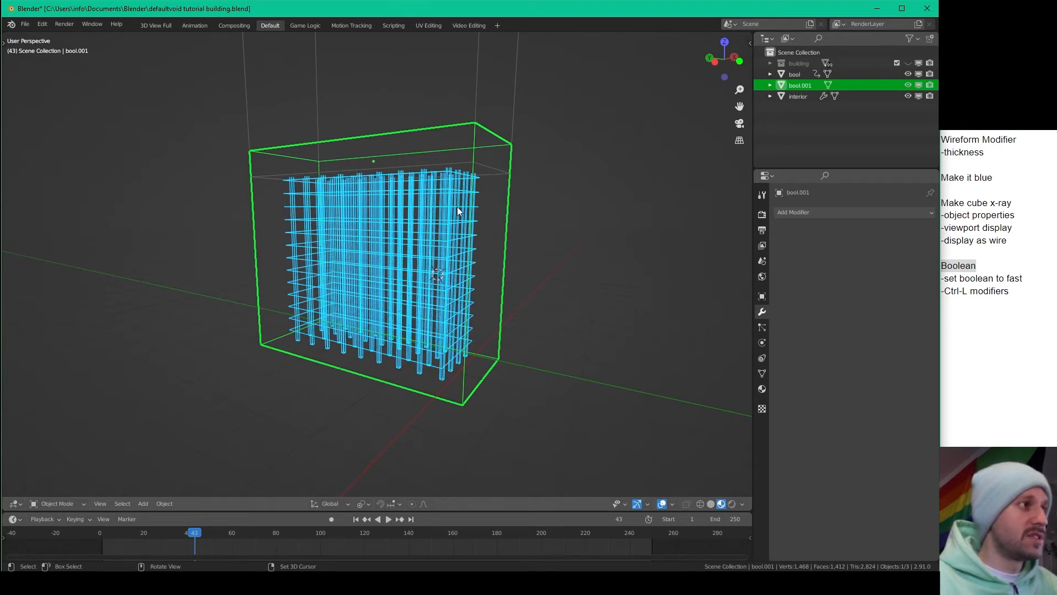
mouse_move(388, 221)
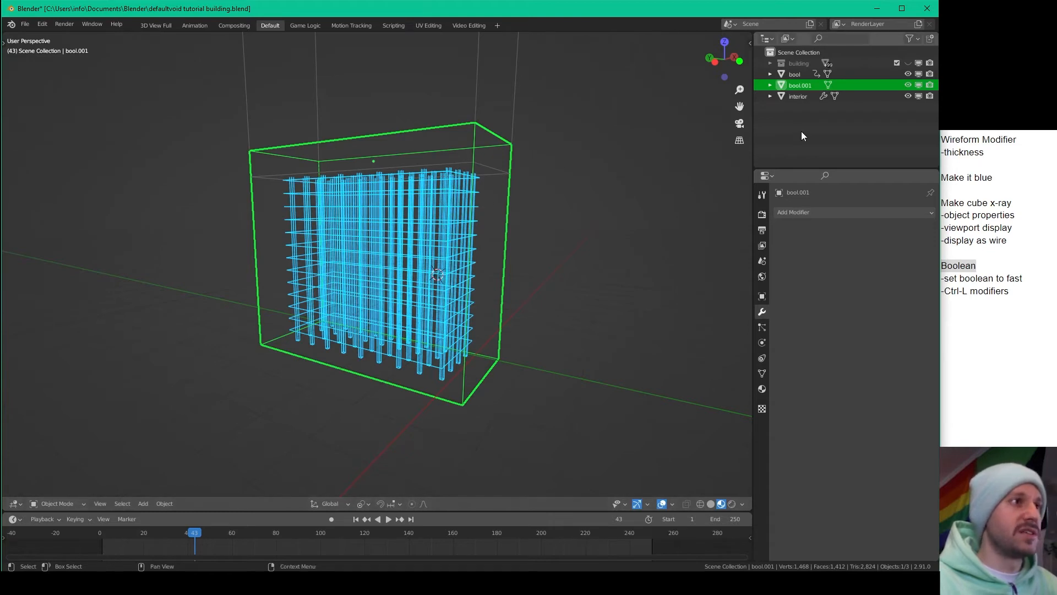
left_click(853, 213)
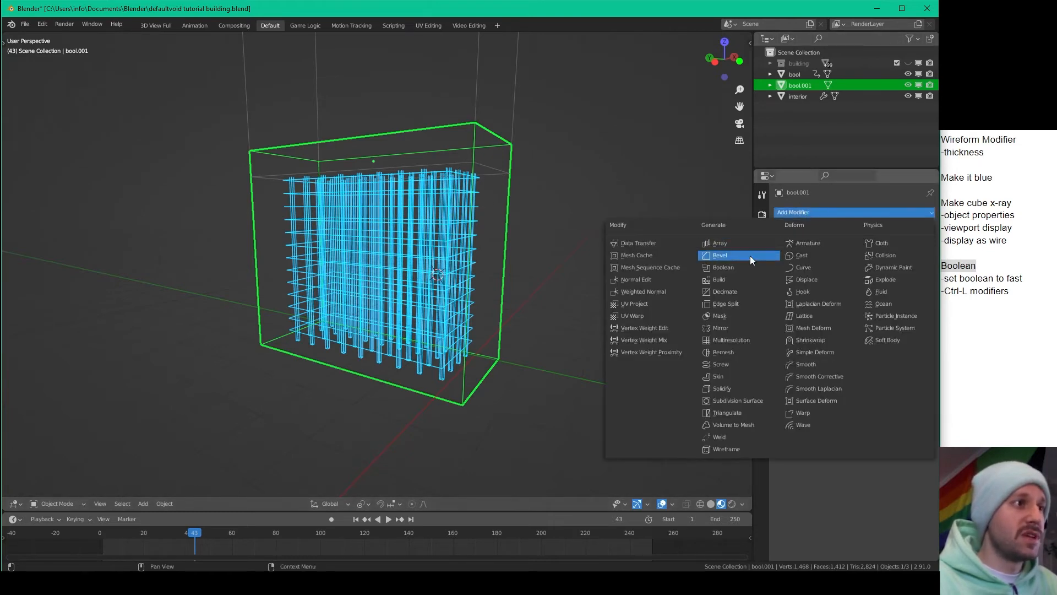
left_click(722, 266)
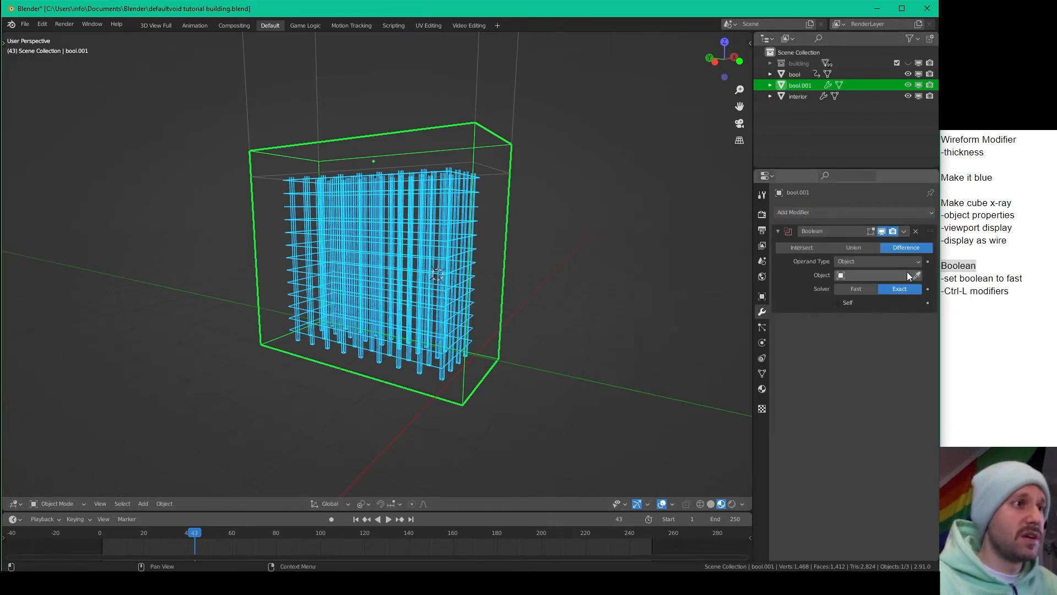
left_click(856, 288)
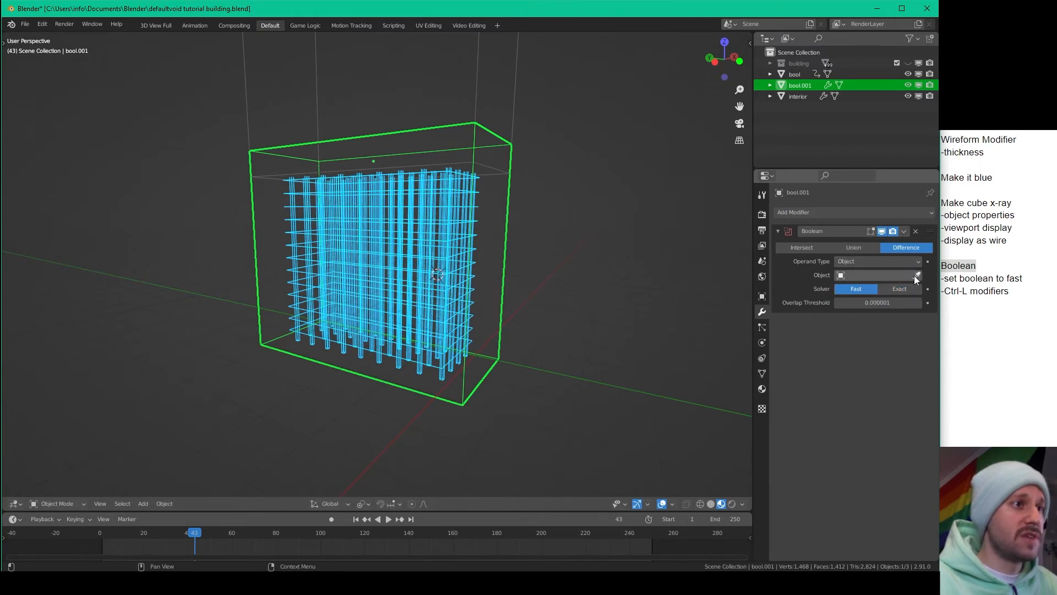
left_click(917, 275)
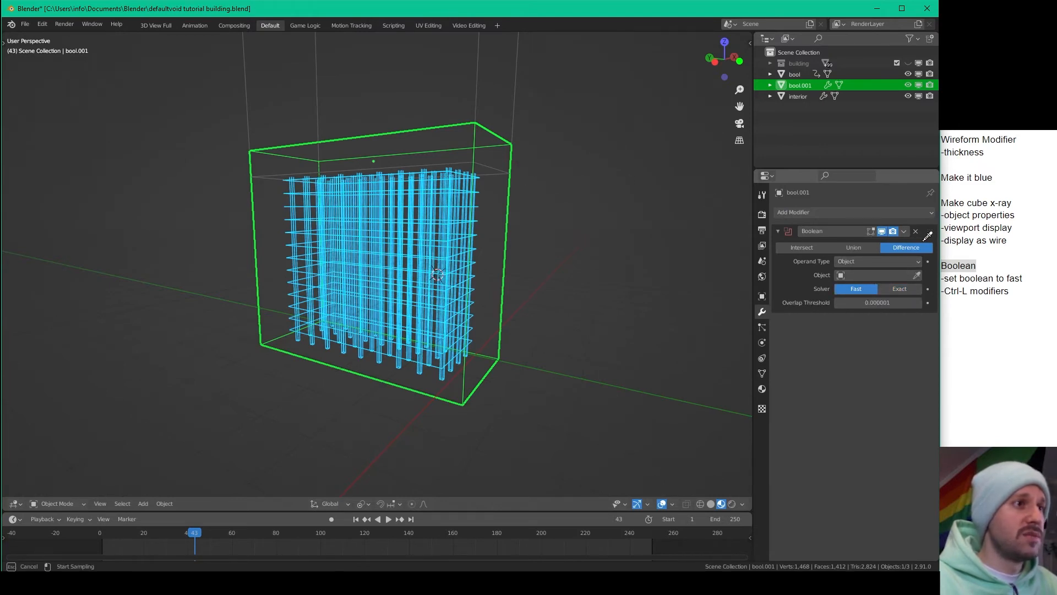
left_click(915, 231)
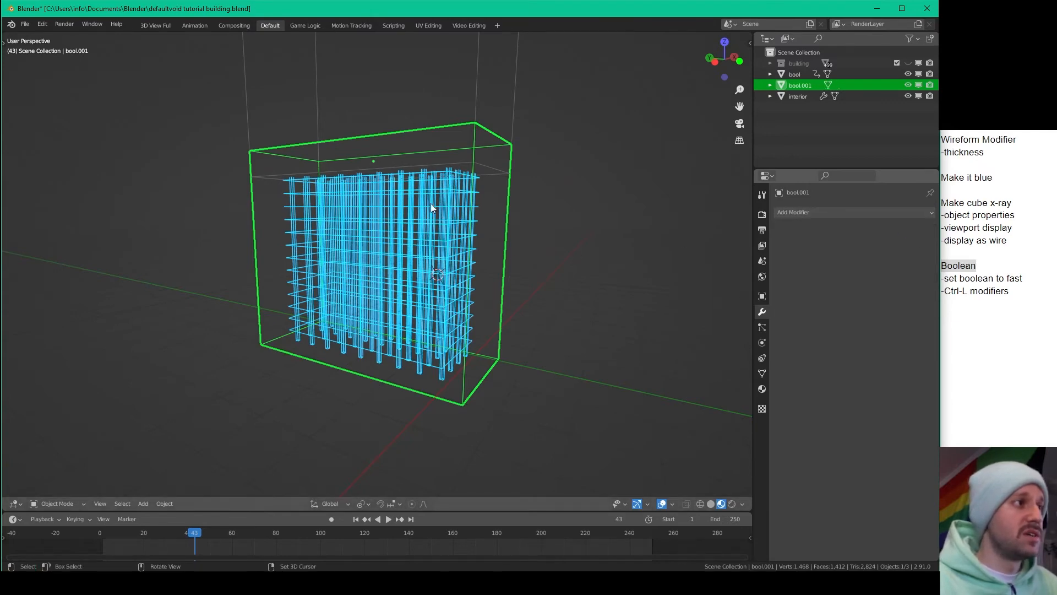
left_click(798, 95)
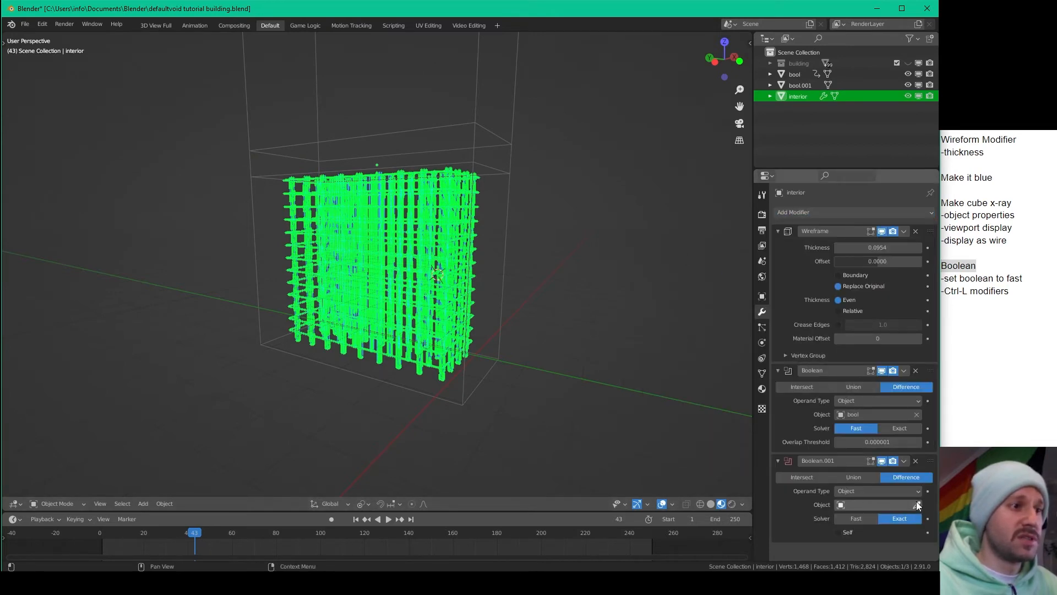
- Set the interior's second Boolean to Intersect with bool.001 as its object
left_click(876, 505)
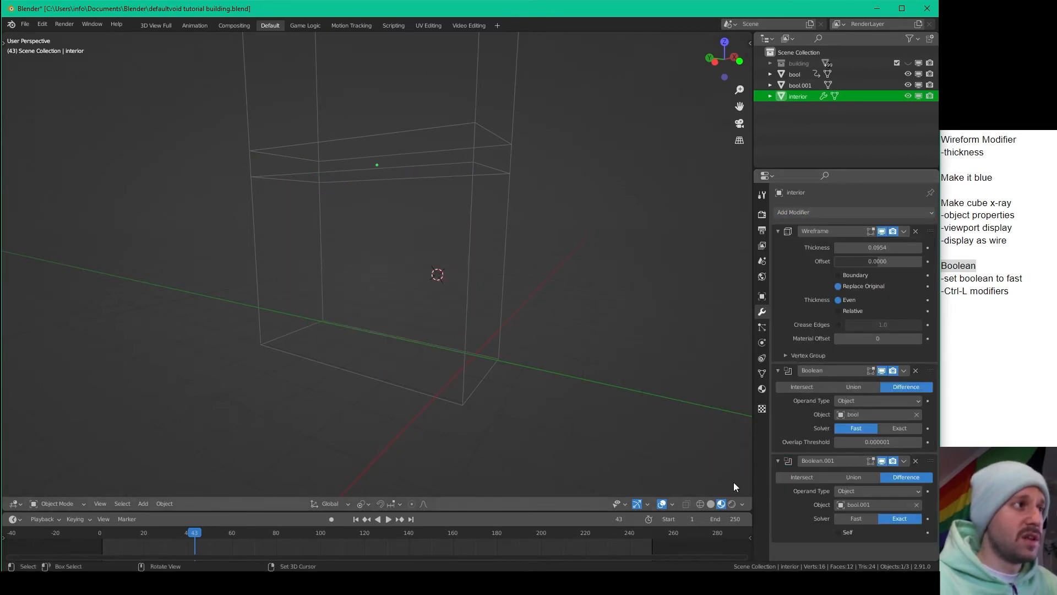
left_click(801, 85)
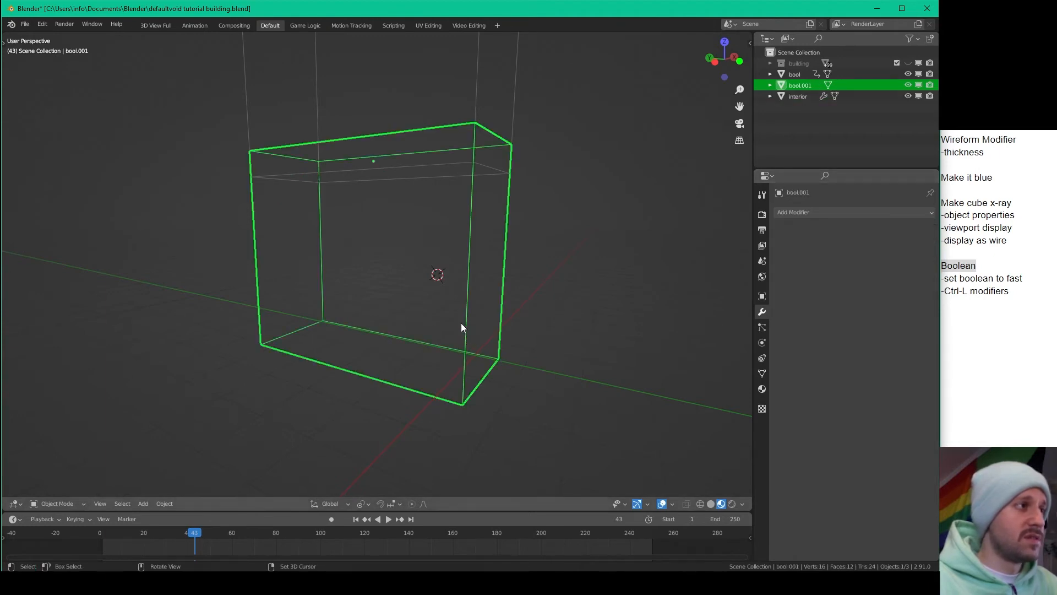
mouse_move(489, 205)
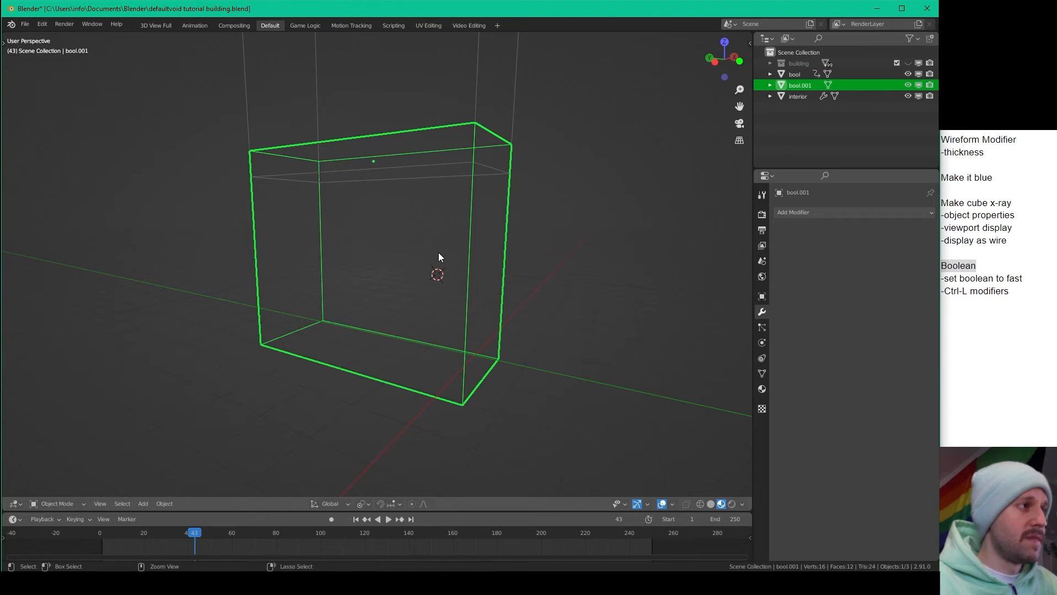
left_click(798, 96)
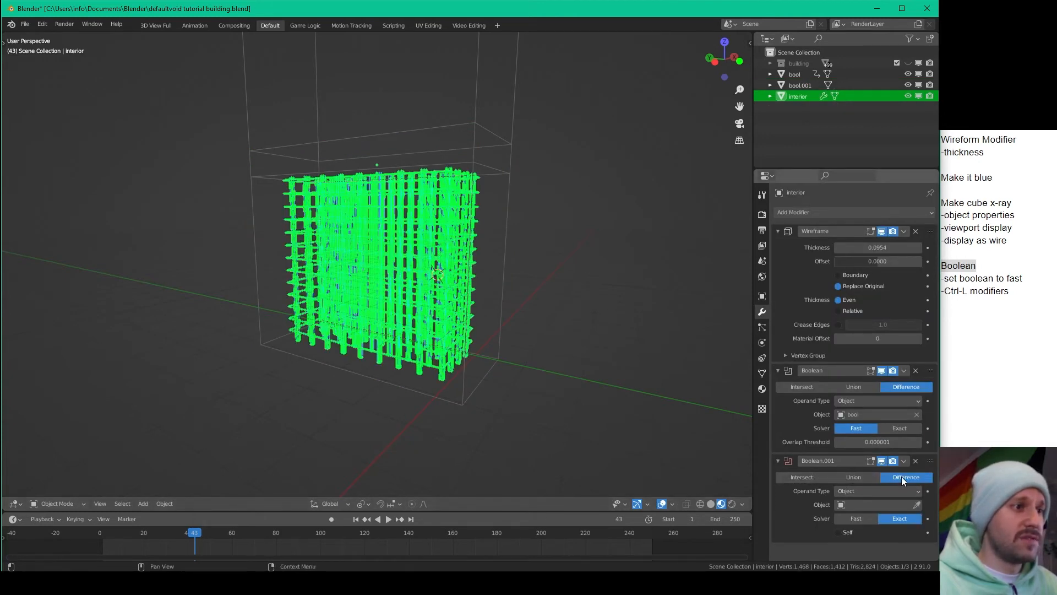
left_click(802, 476)
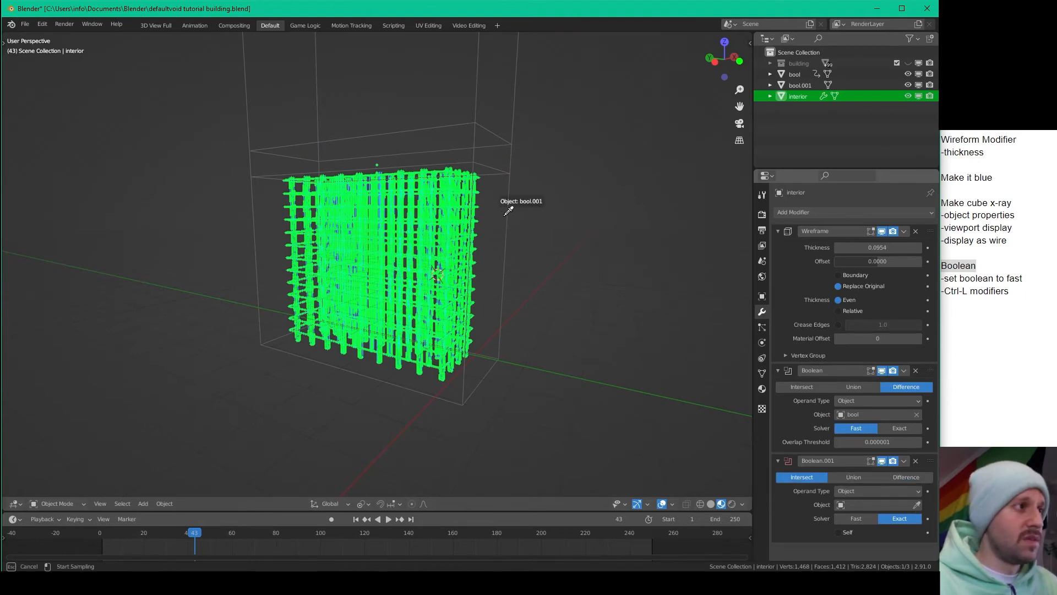
left_click(799, 85)
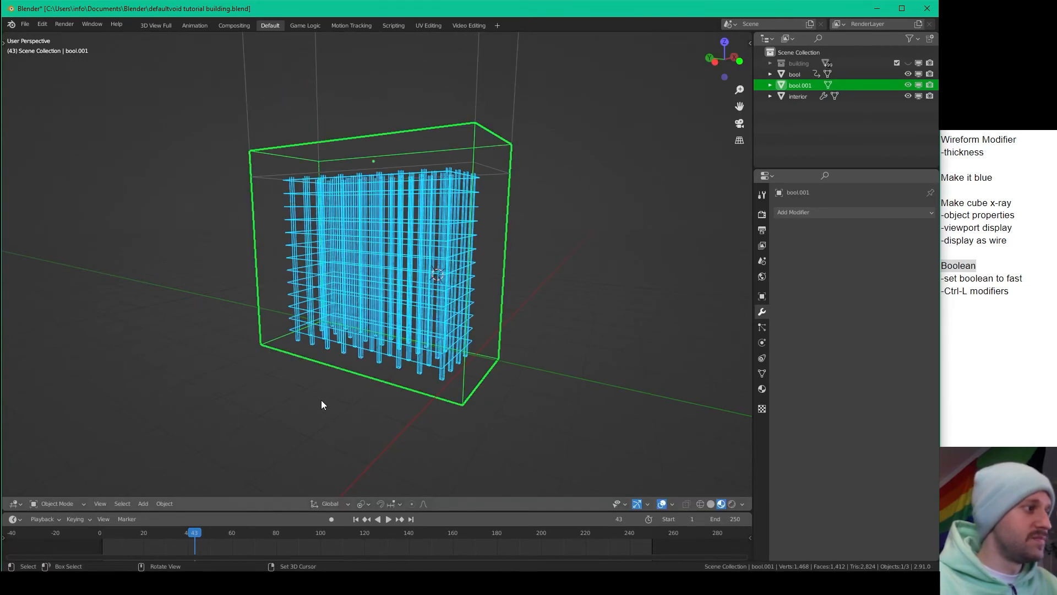
- Scrub to frame 40 and play the timeline to preview the wireframe build-up, then stop playback
left_click_drag(195, 532, 191, 532)
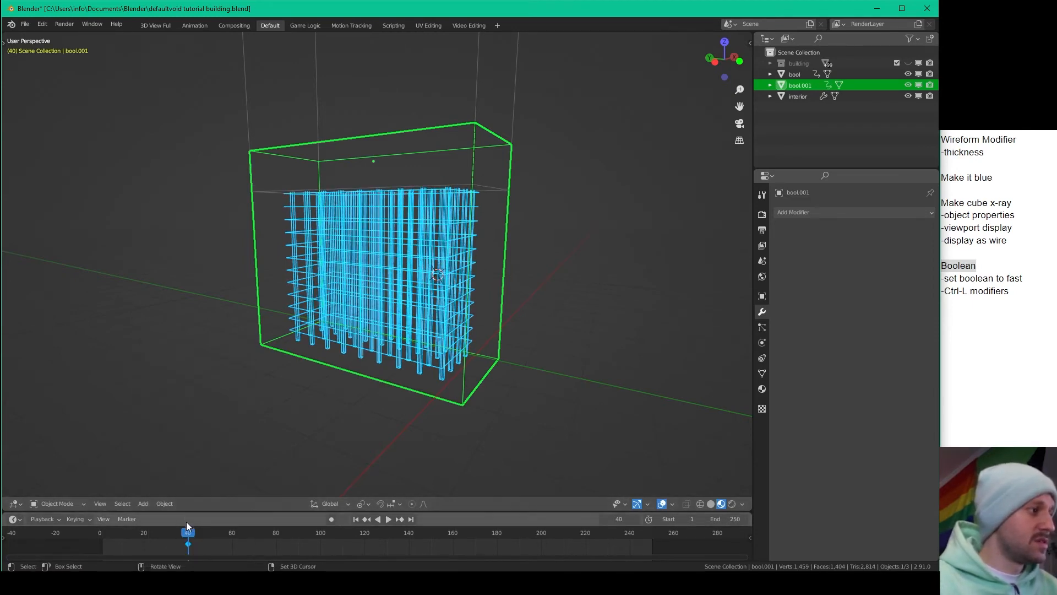
left_click(279, 533)
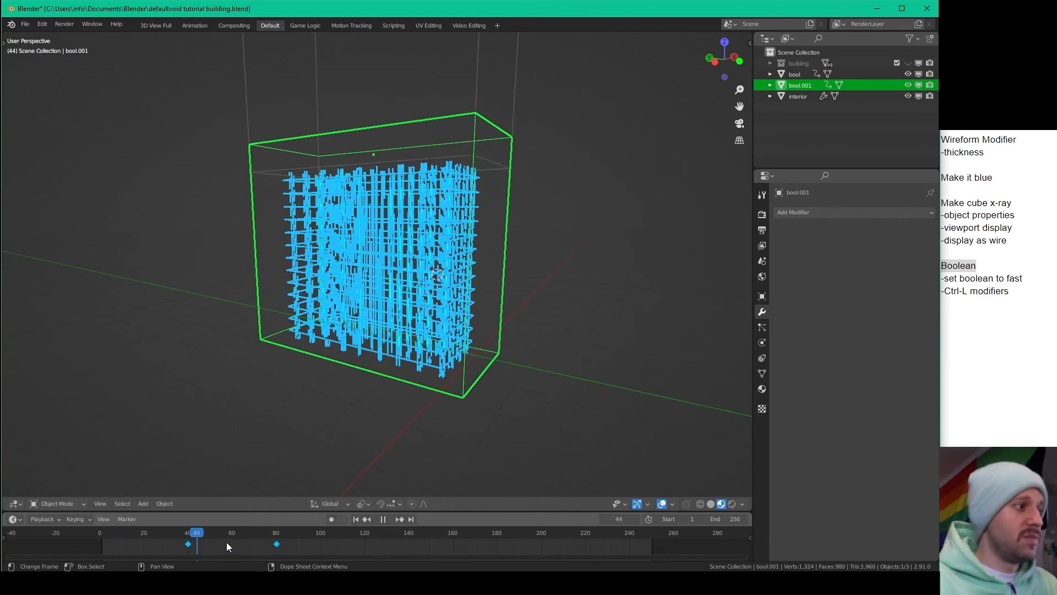
left_click(222, 547)
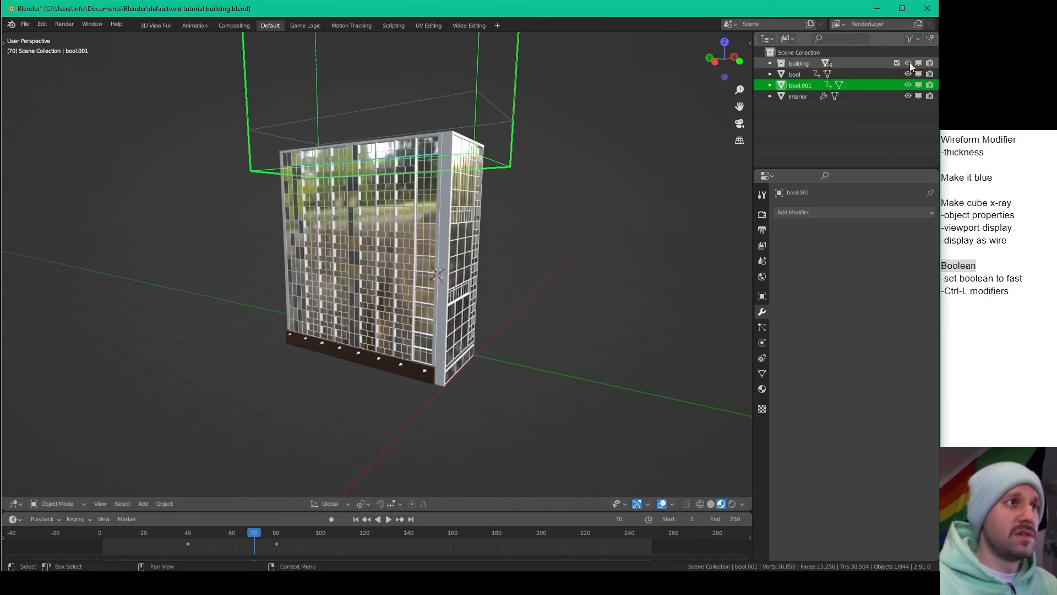
- Select the textured building's pieces with Cube.009 active and add a Boolean modifier to it
left_click(799, 63)
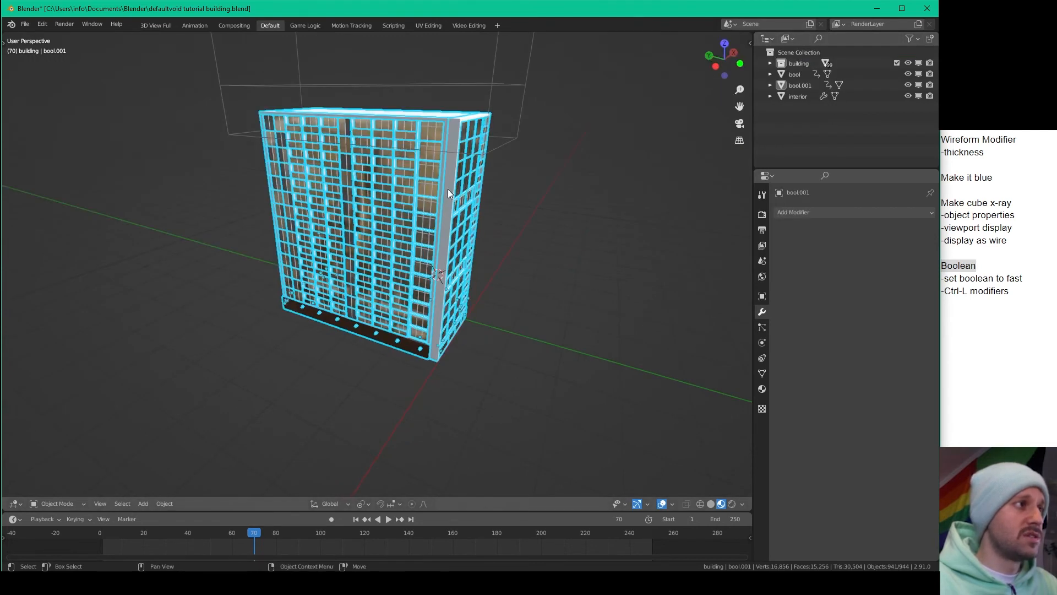
left_click(449, 131)
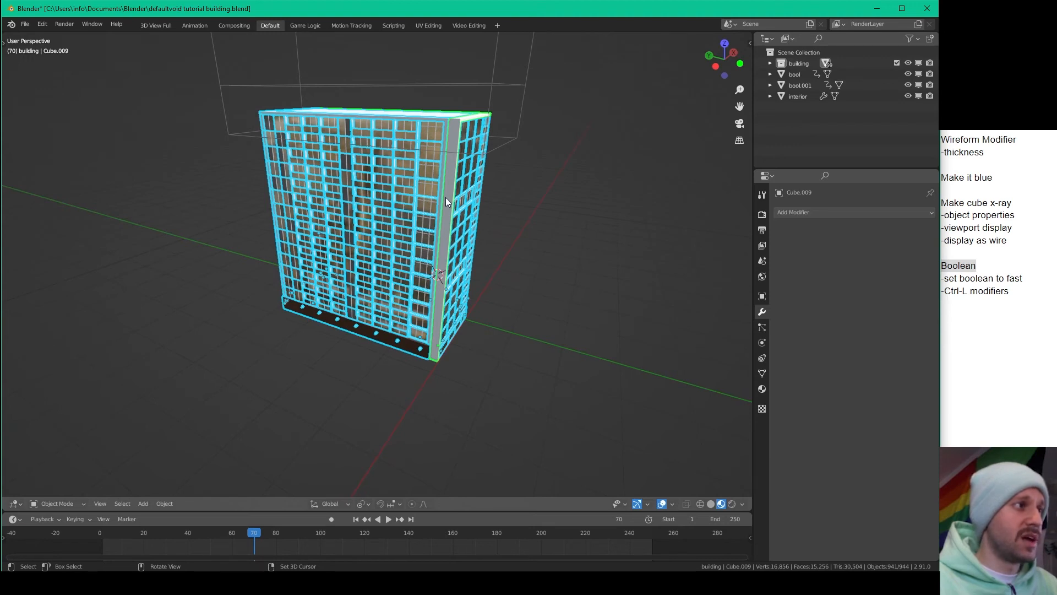
mouse_move(397, 216)
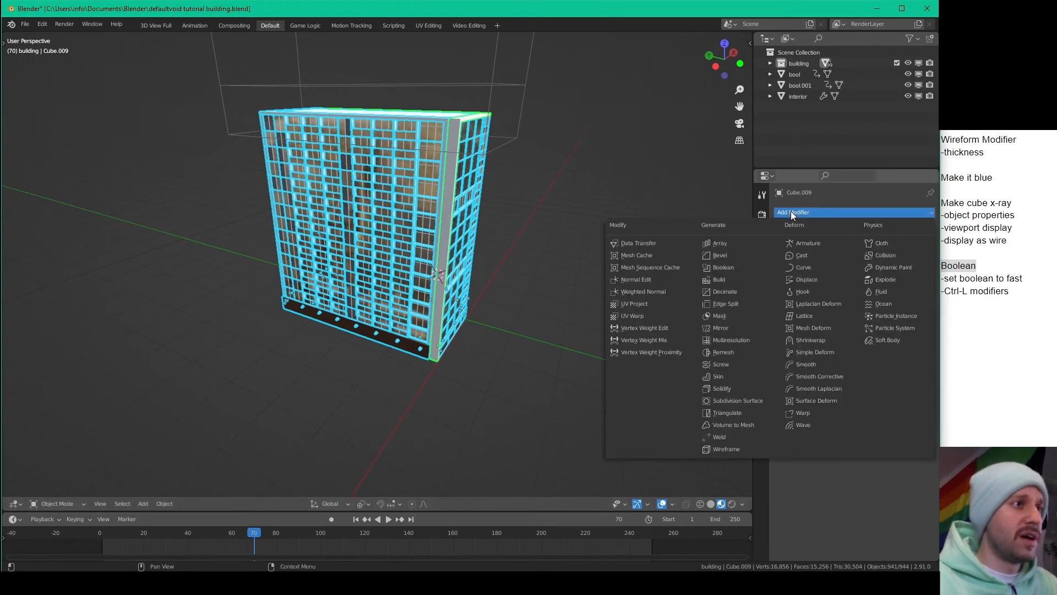
left_click(724, 267)
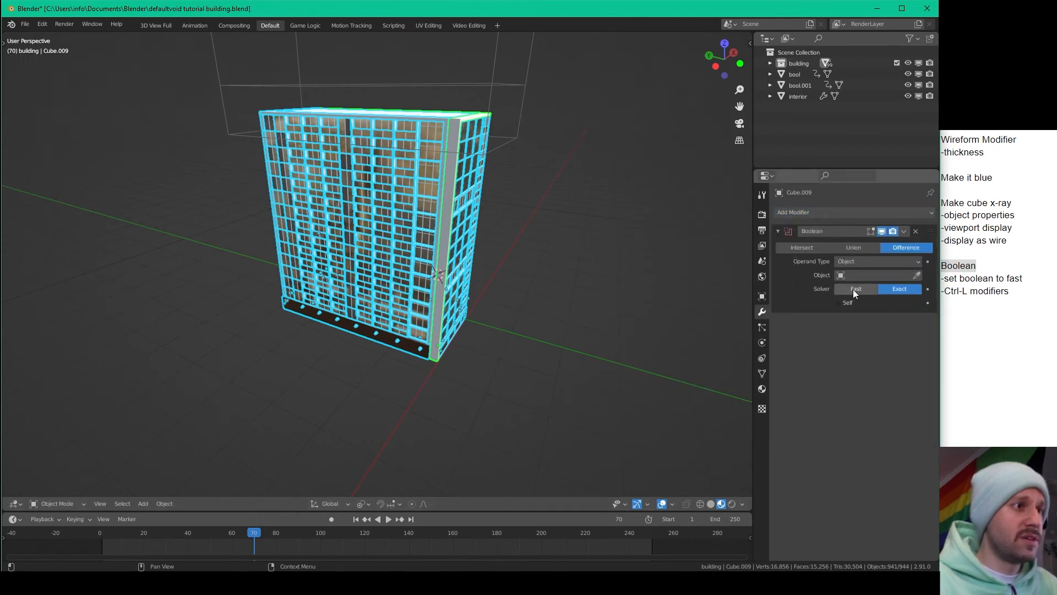
- Set the Boolean to the Fast solver with bool.001 as its cutter object
left_click(856, 289)
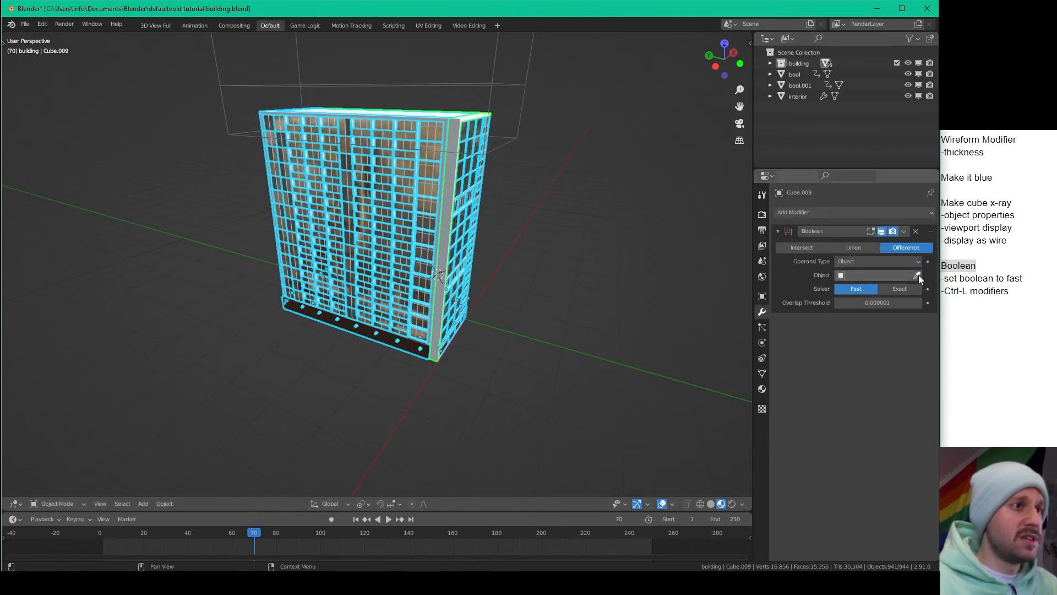
left_click(916, 275)
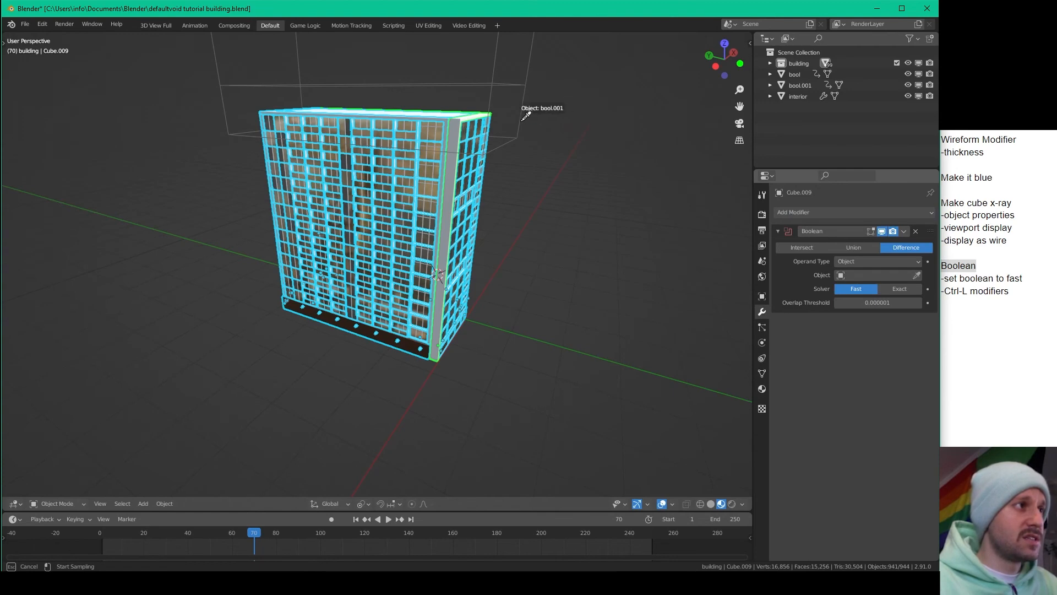
left_click(876, 276)
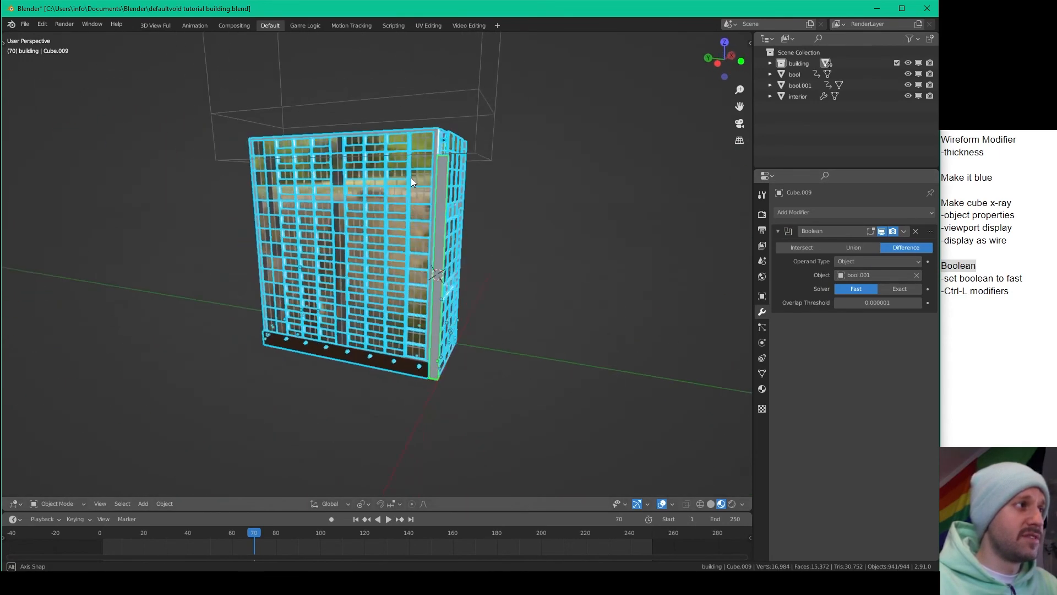
left_click_drag(411, 182, 432, 177)
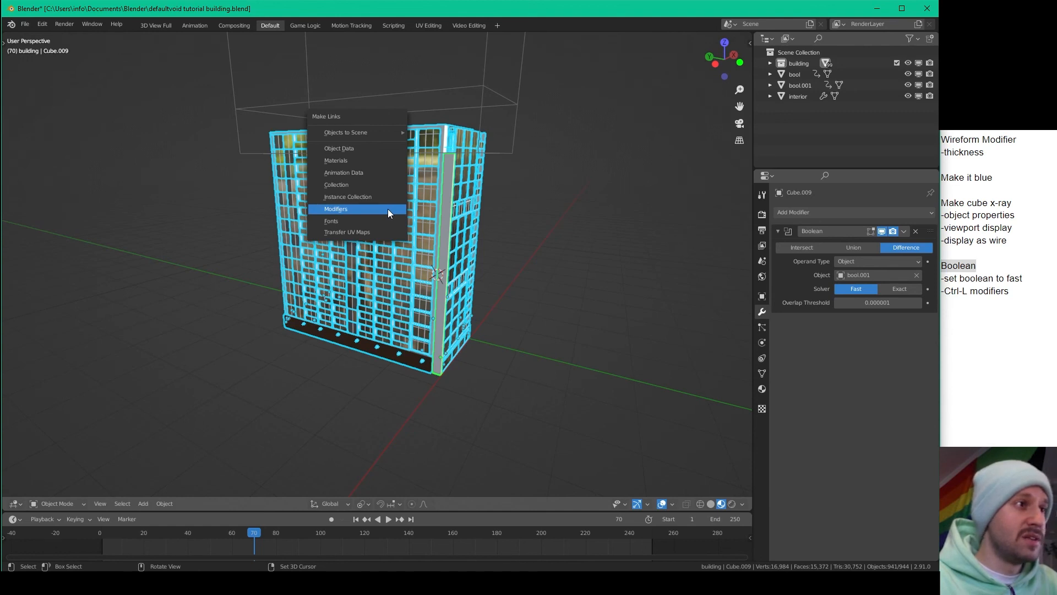
mouse_move(377, 215)
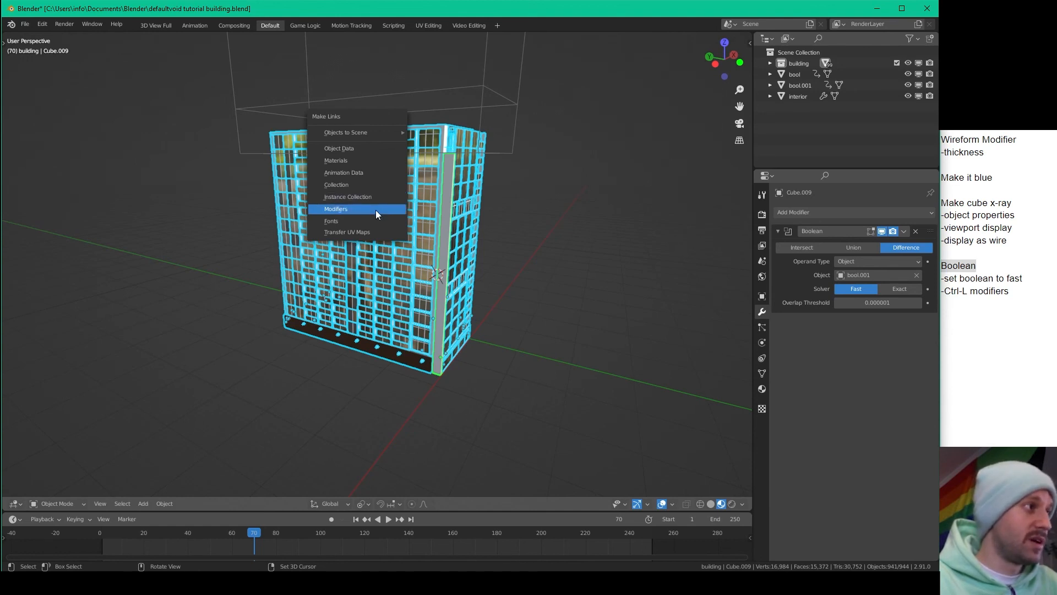
- Link Cube.009's modifiers to all selected building pieces and scrub frames 50-70 to check the reveal
left_click(336, 209)
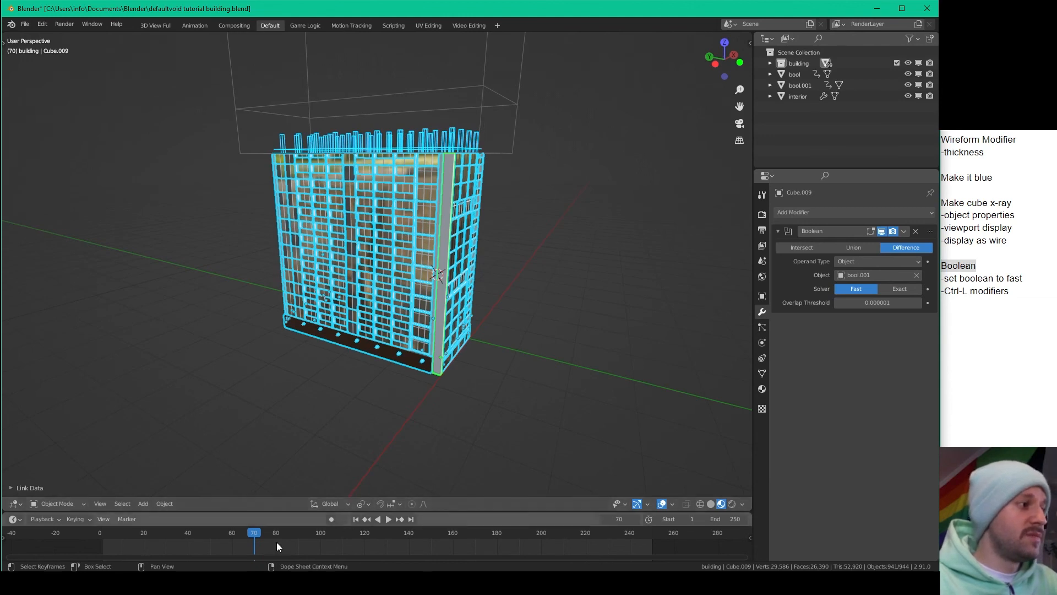
left_click(388, 519)
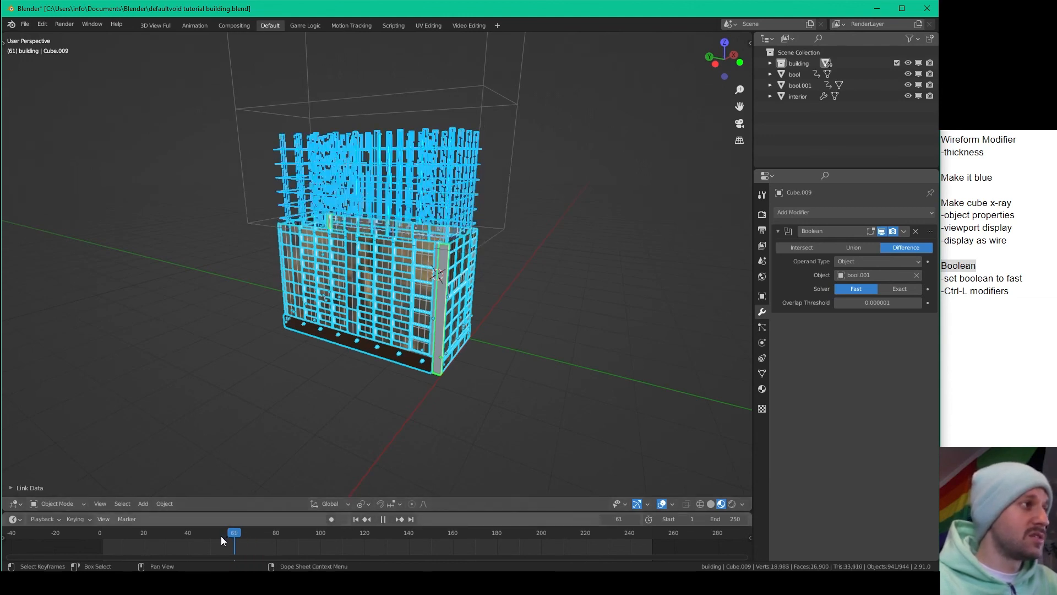
left_click_drag(233, 532, 199, 532)
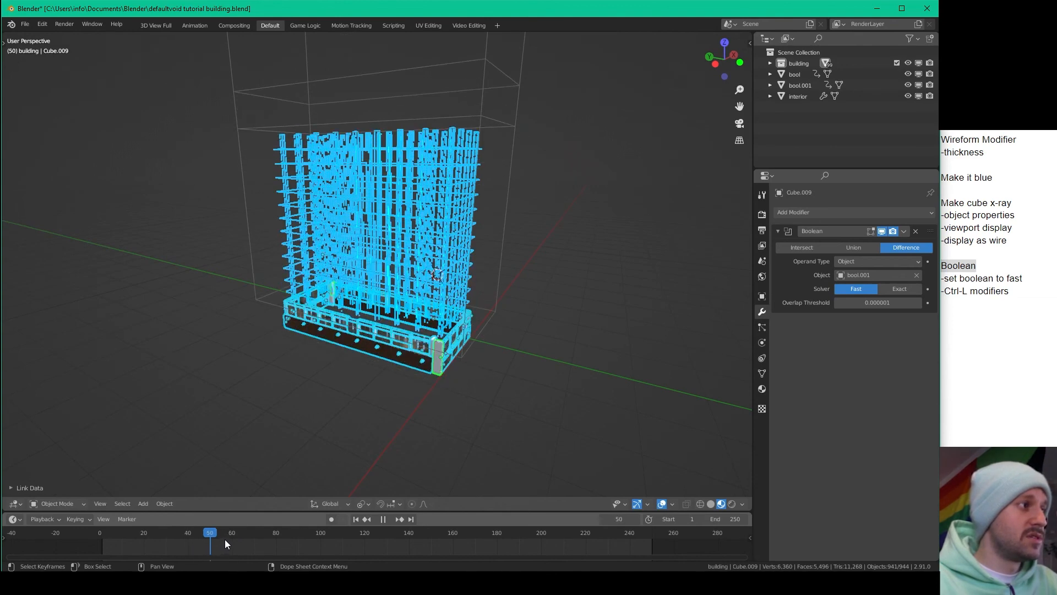
left_click_drag(209, 533, 254, 533)
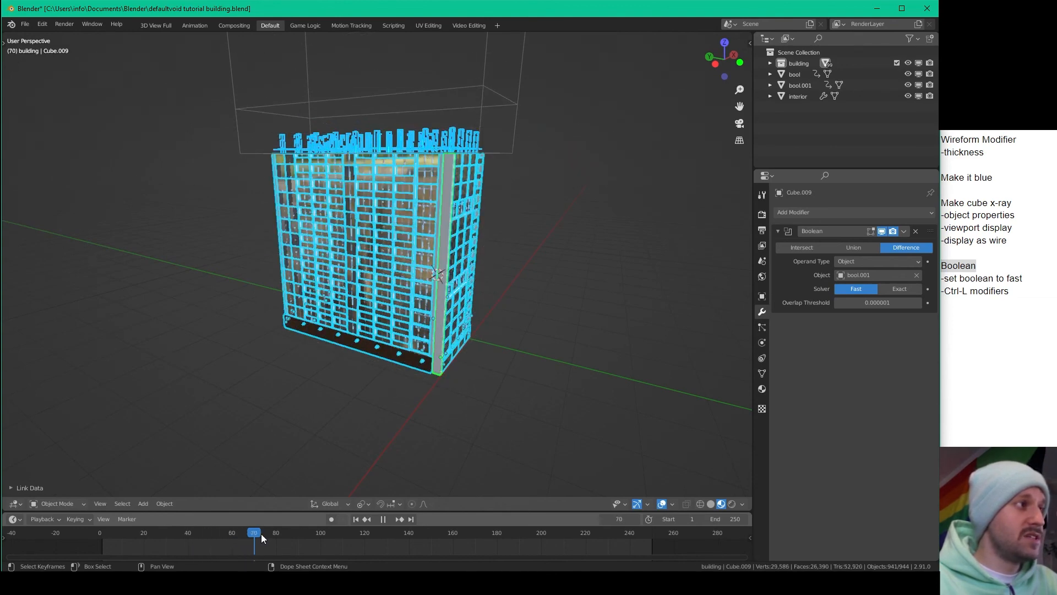